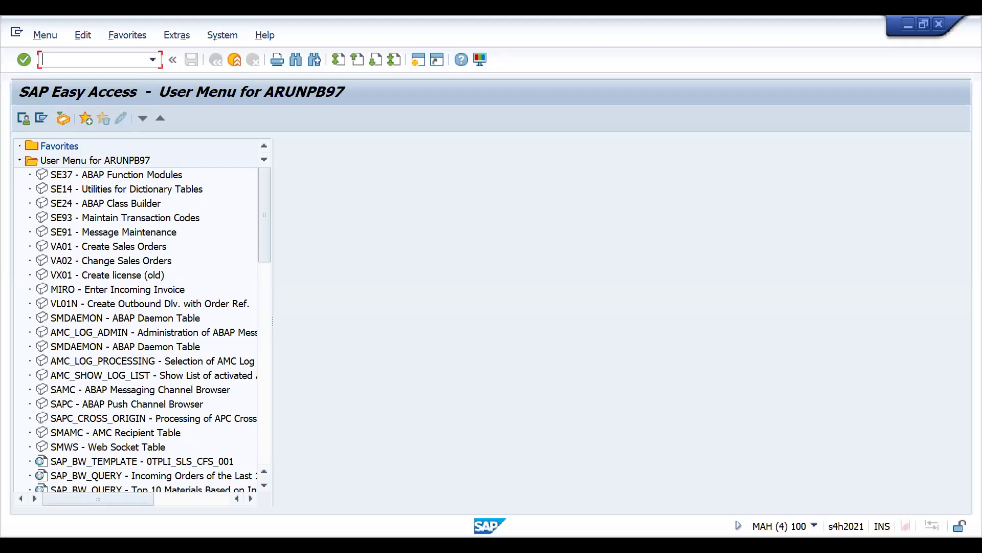
mouse_move(794, 432)
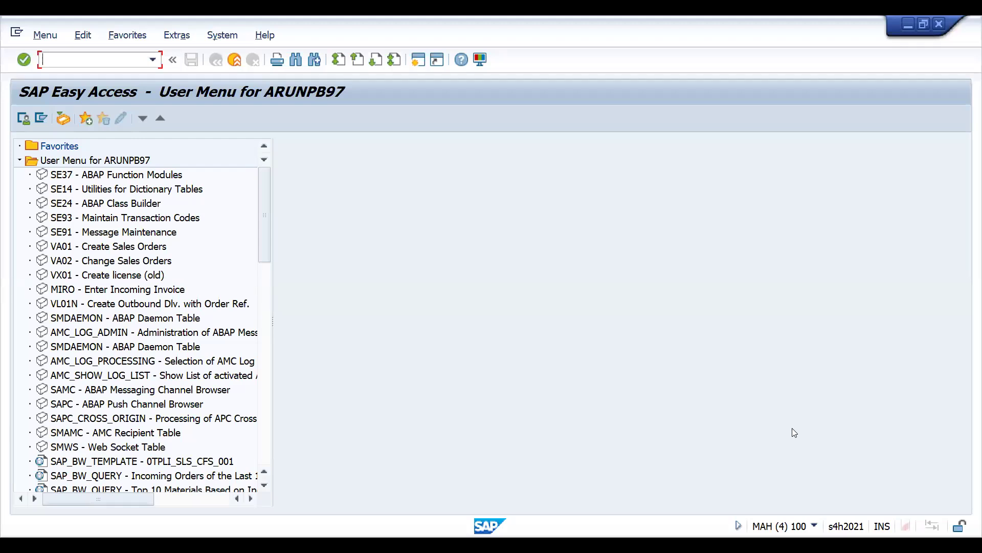
mouse_move(386, 207)
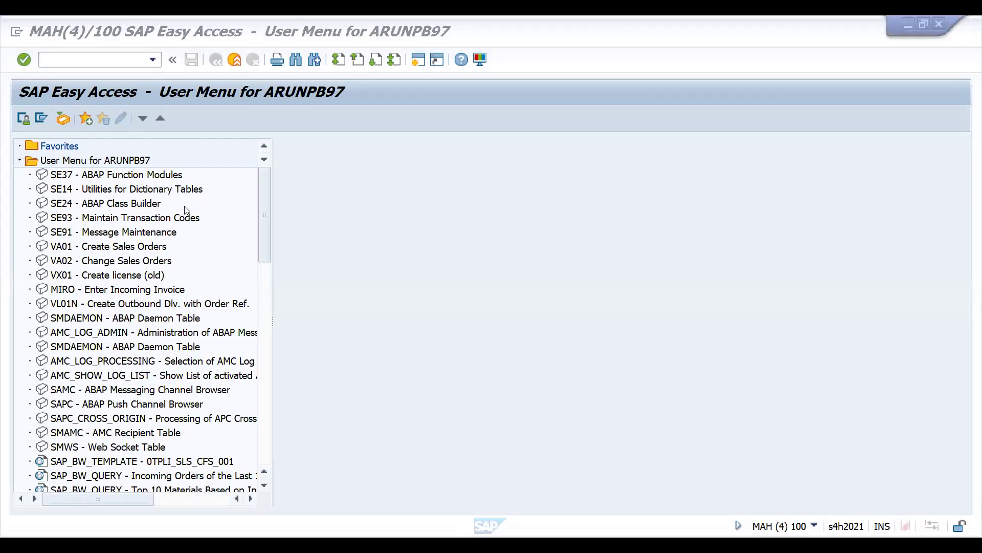
- Create the outbound delivery via /NVL01N, set Picked Qty 1, and attempt Post Goods Issue
click(94, 59)
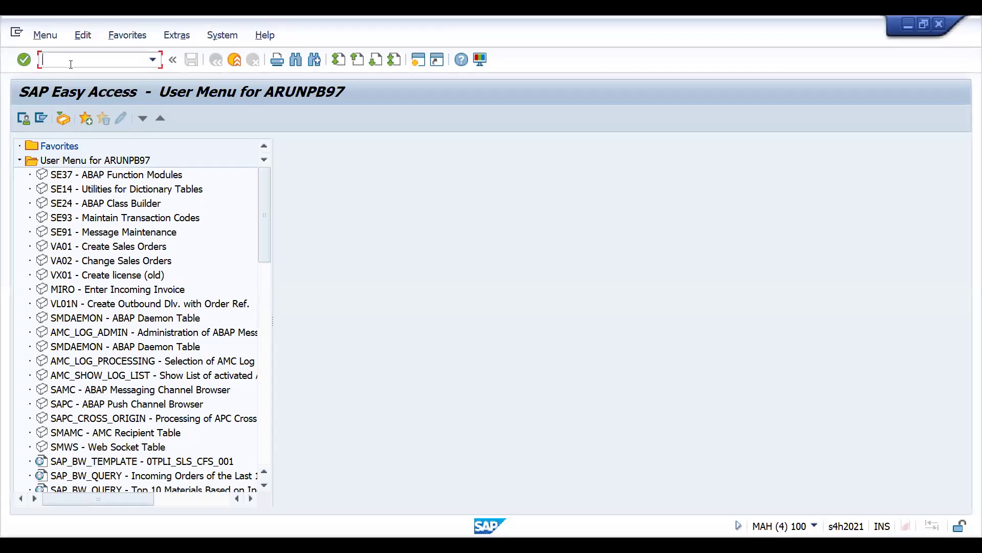
text(/NVL01)
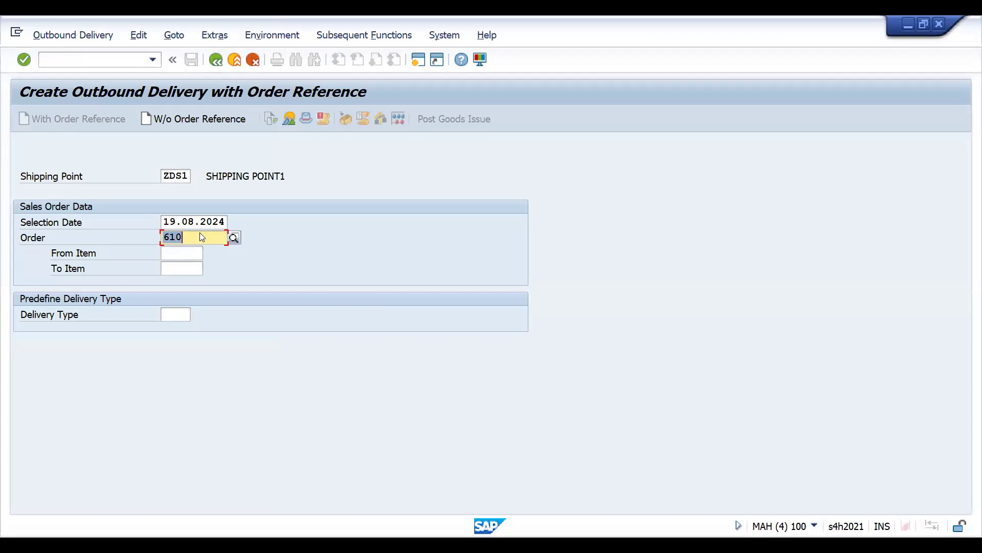
key(Enter)
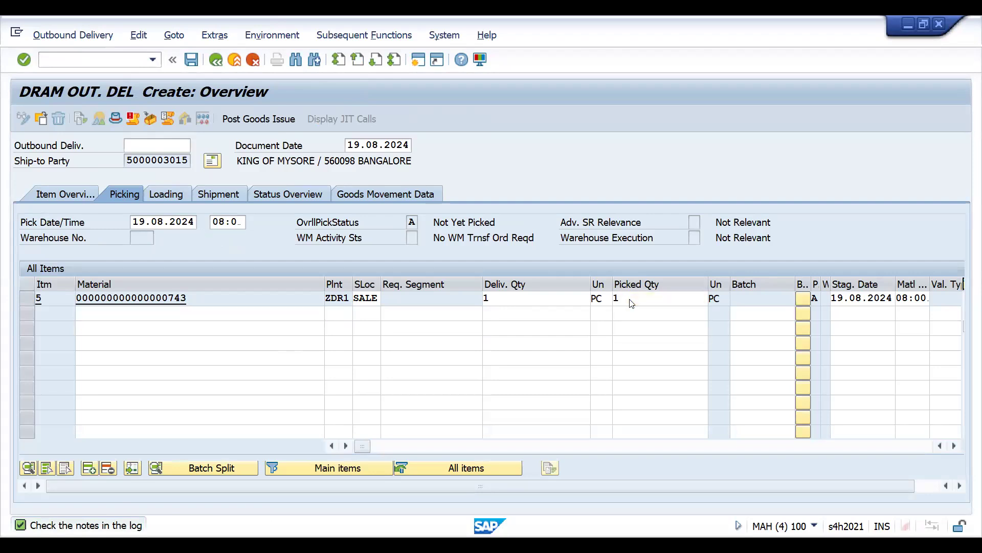
click(658, 298)
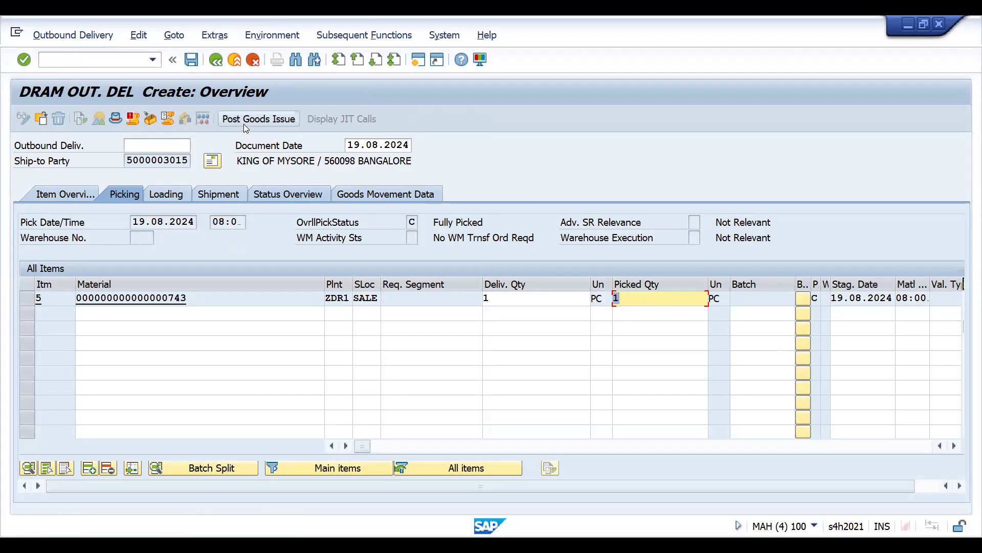
click(258, 119)
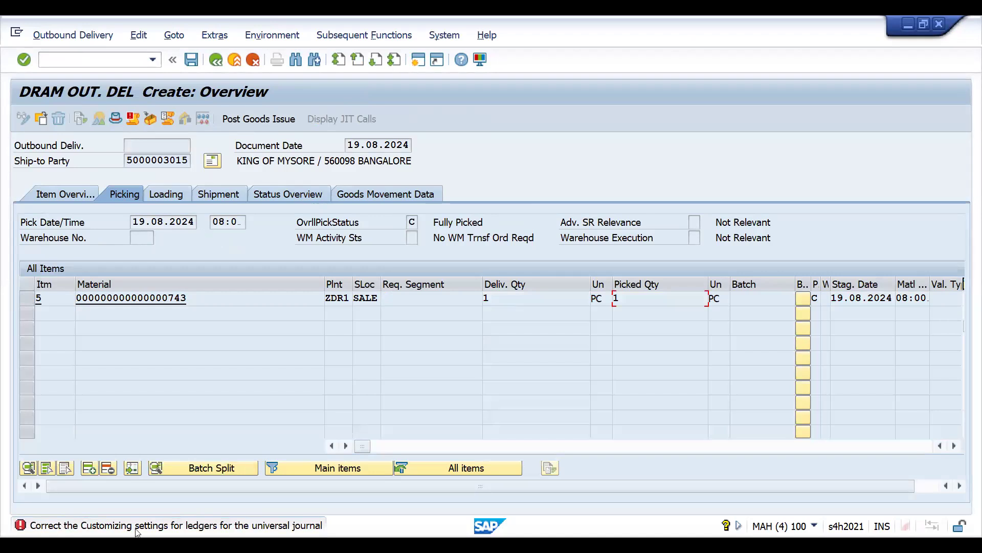
mouse_move(214, 526)
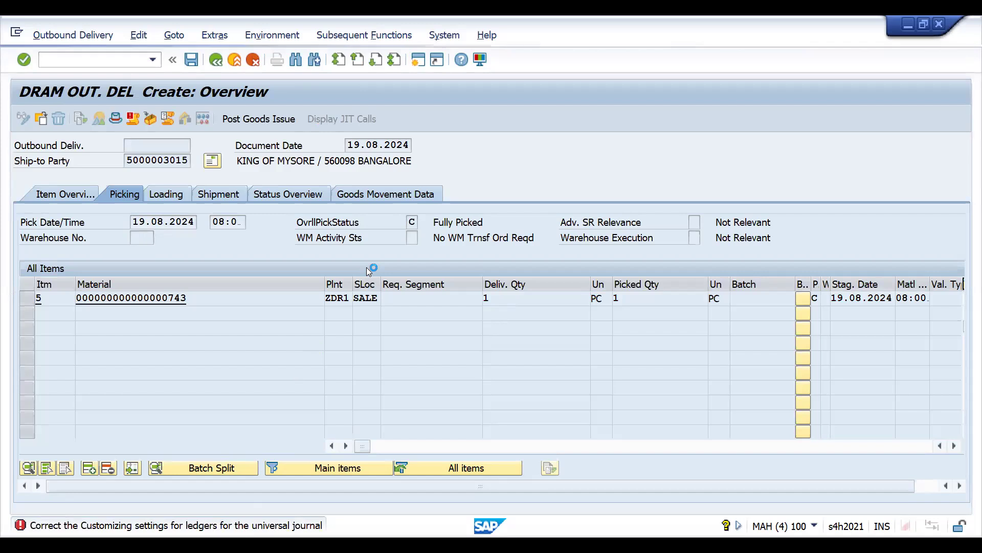
mouse_move(378, 262)
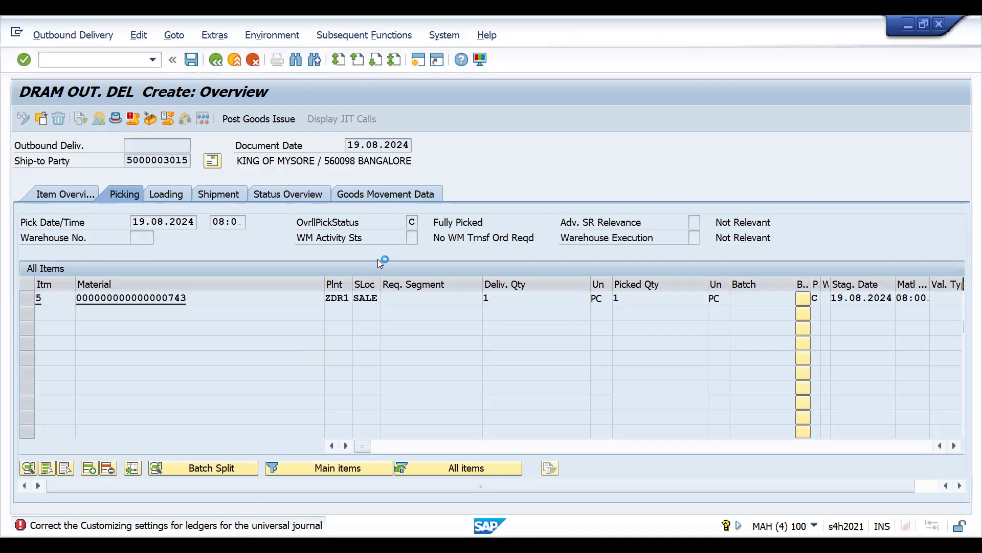
- Review the message log: universal journal error, ZDRA/0L ledger check, and fiscal year variant K9 vs T3 mismatch
click(24, 525)
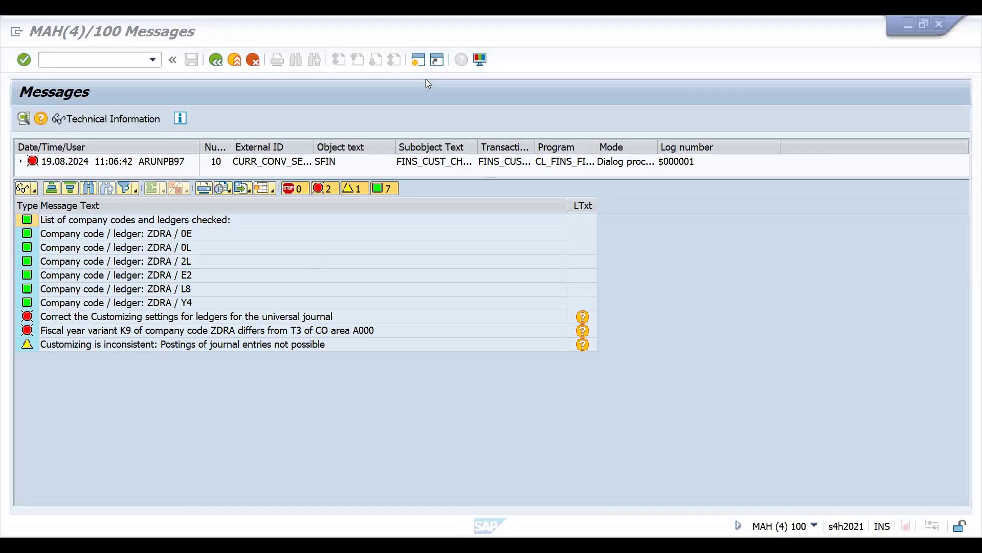
click(188, 317)
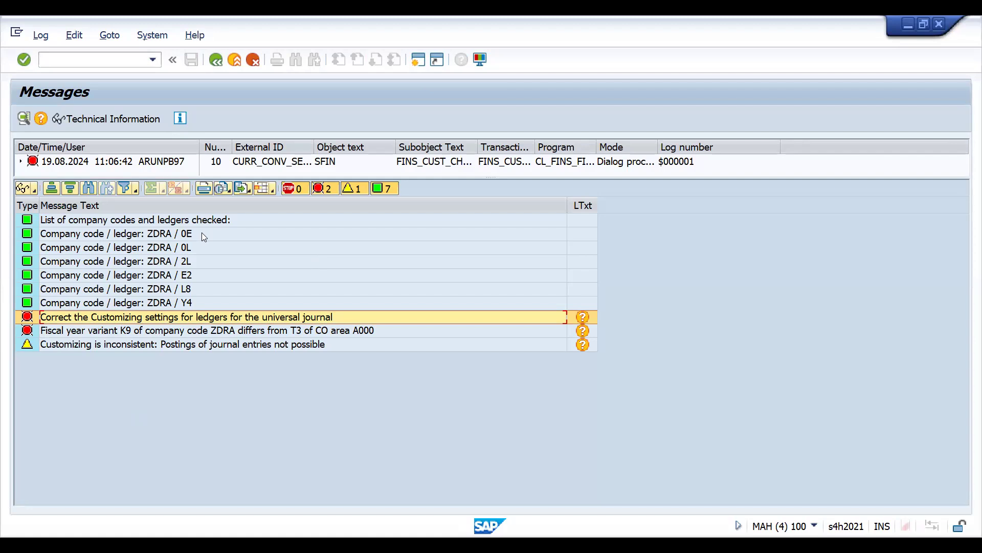
mouse_move(185, 263)
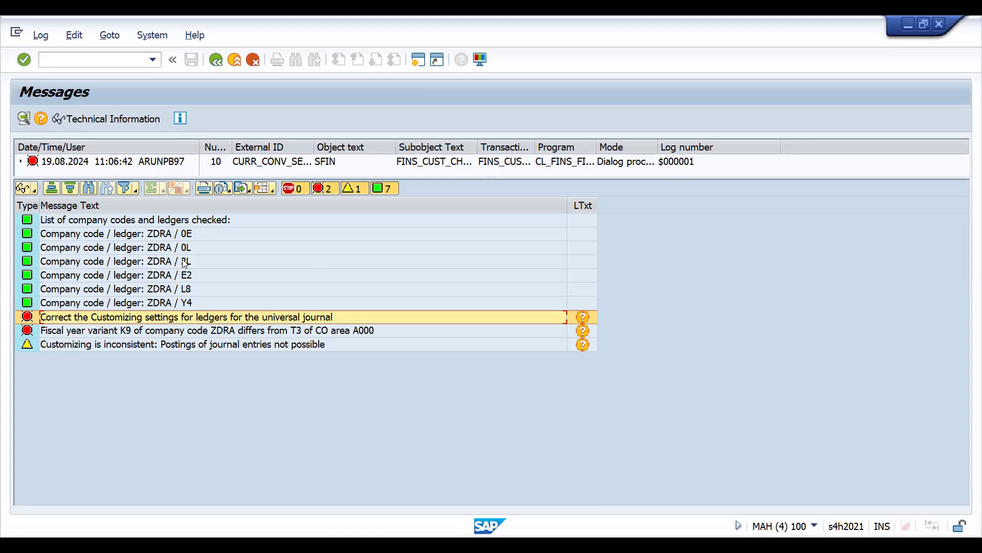
mouse_move(186, 264)
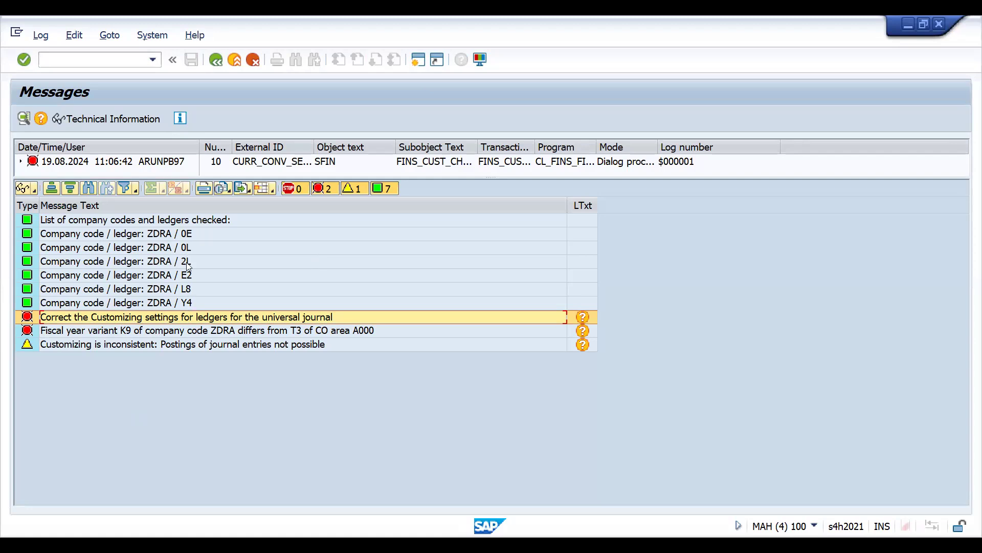
click(116, 246)
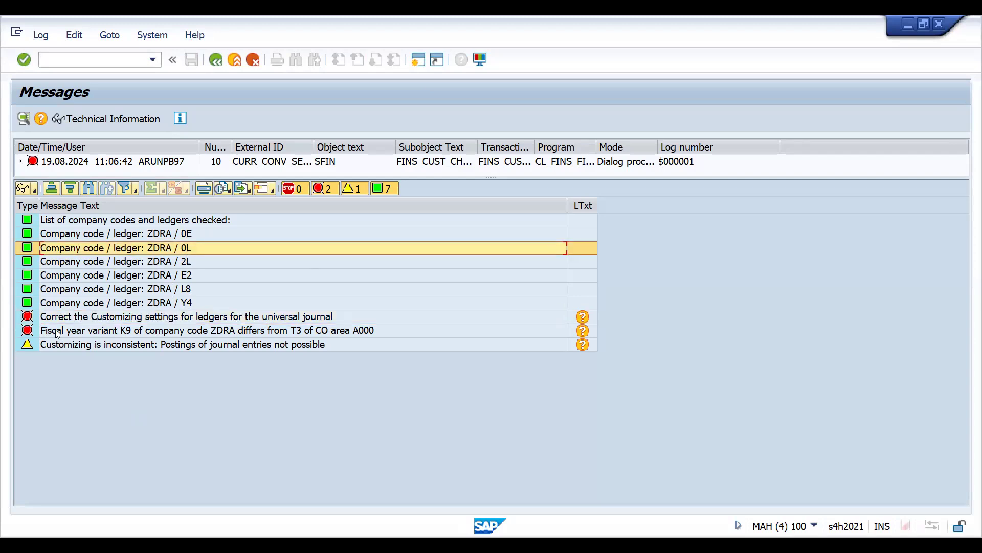
click(189, 331)
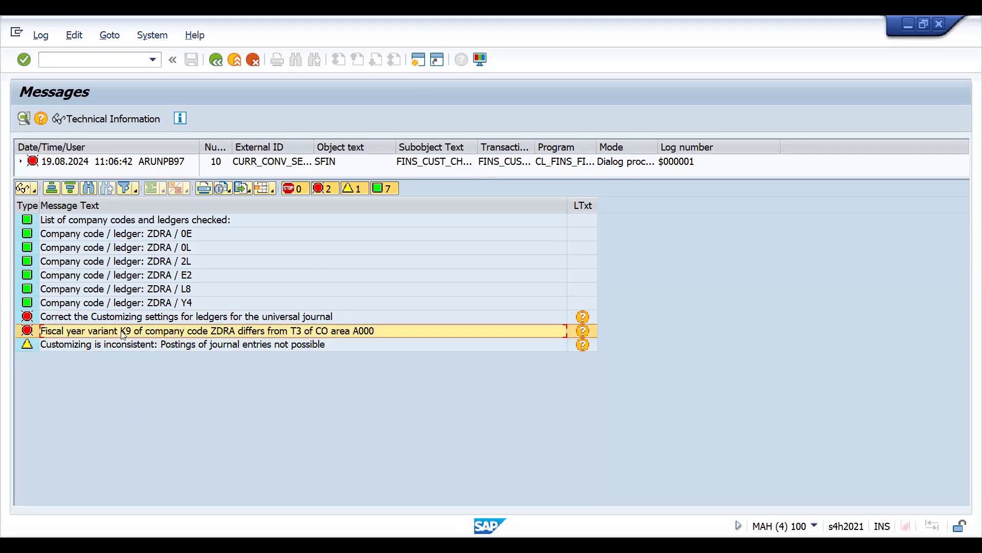
mouse_move(375, 295)
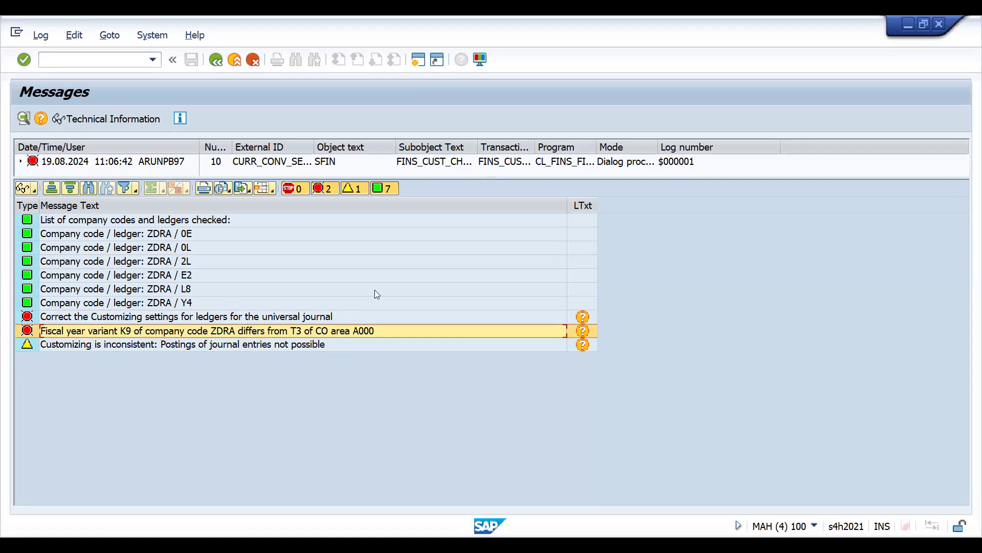
mouse_move(201, 313)
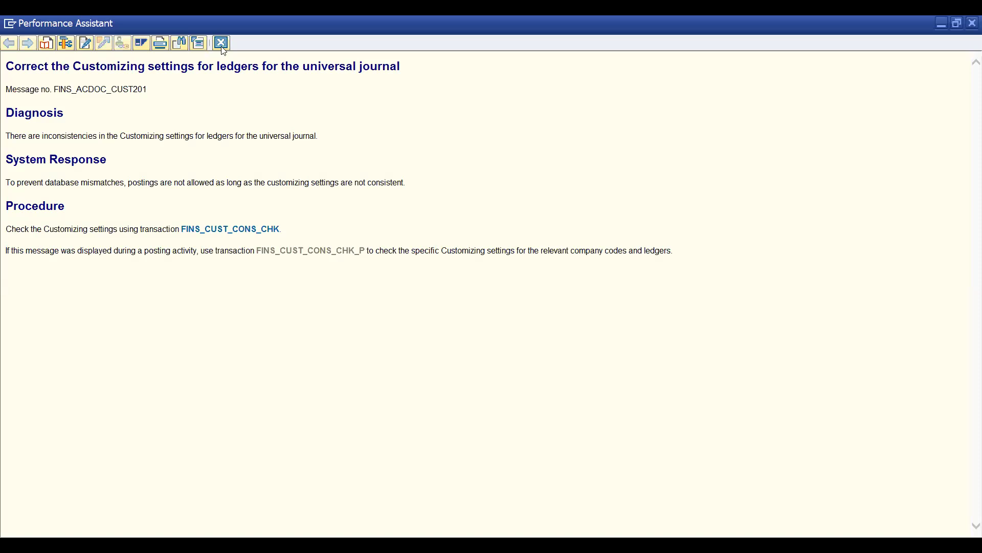
- Close the Performance Assistant long text and return to the delivery overview command field
click(221, 43)
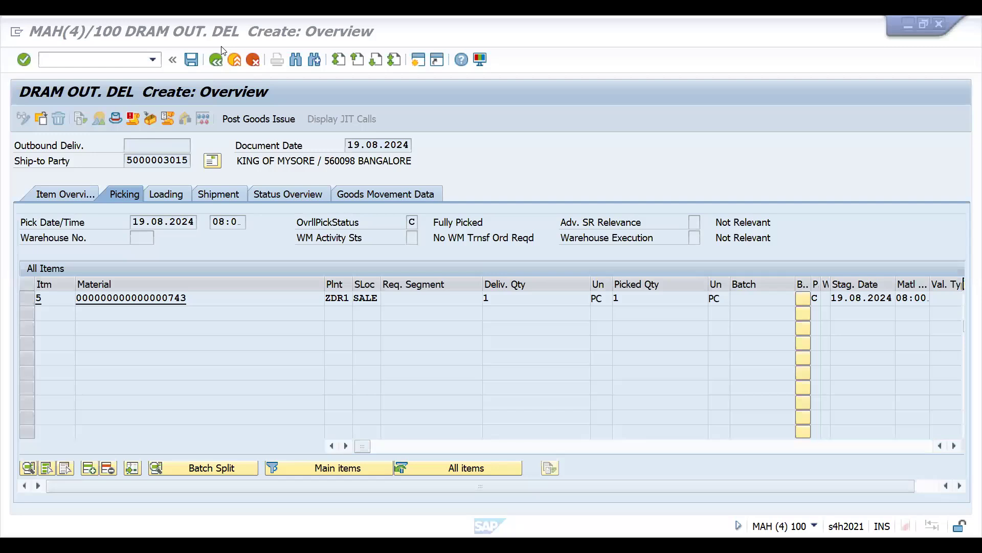
click(94, 60)
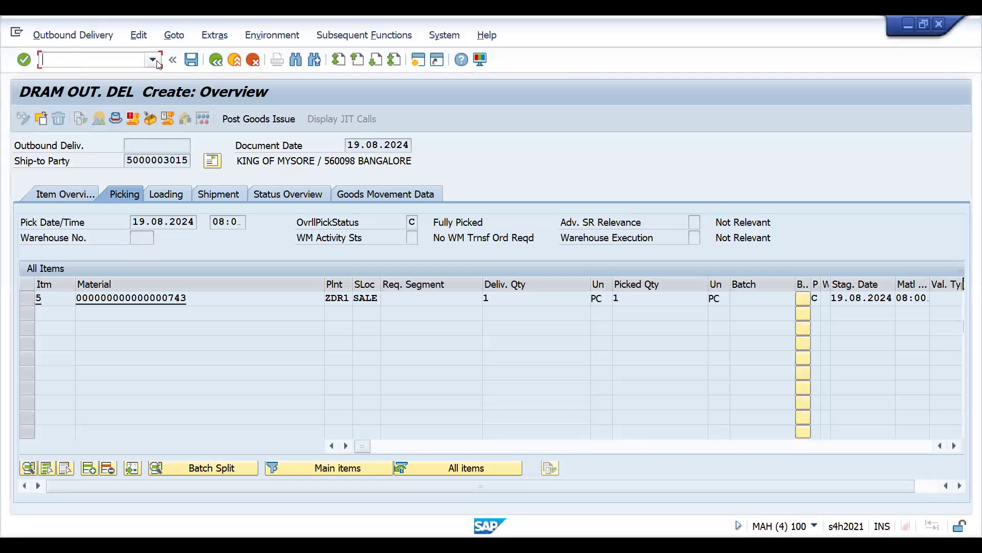
- Reopen the company code global data transaction and position the list at company code DRAM
click(153, 59)
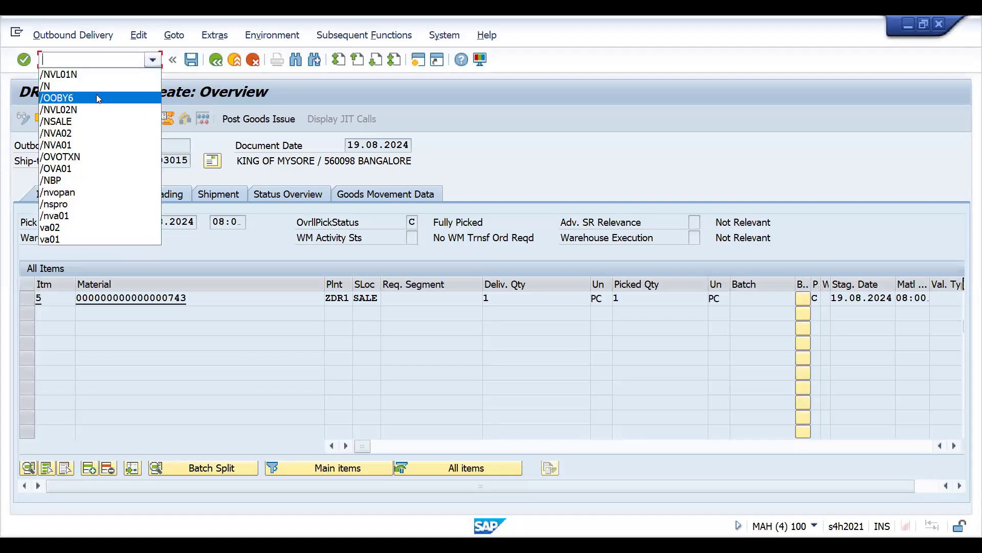
click(58, 98)
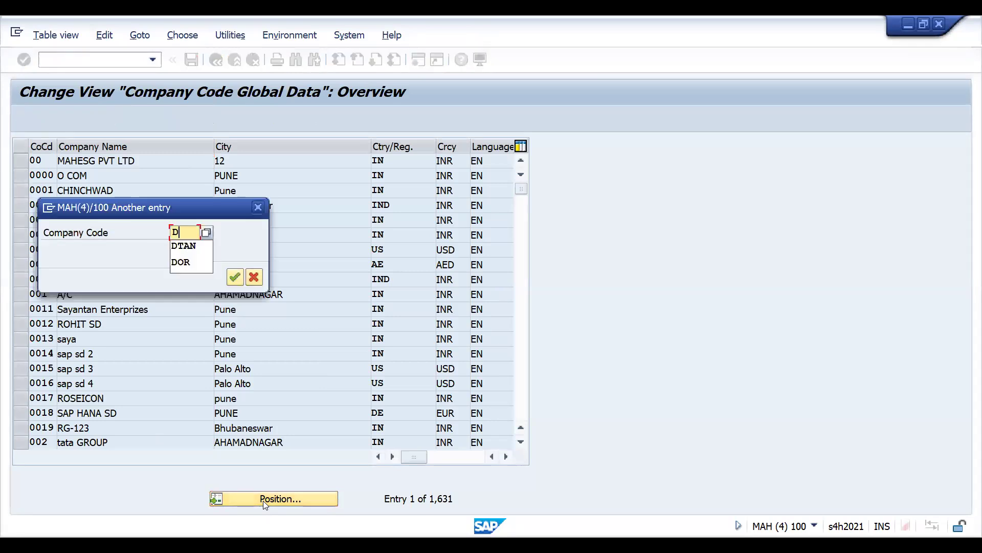
text(DRAM)
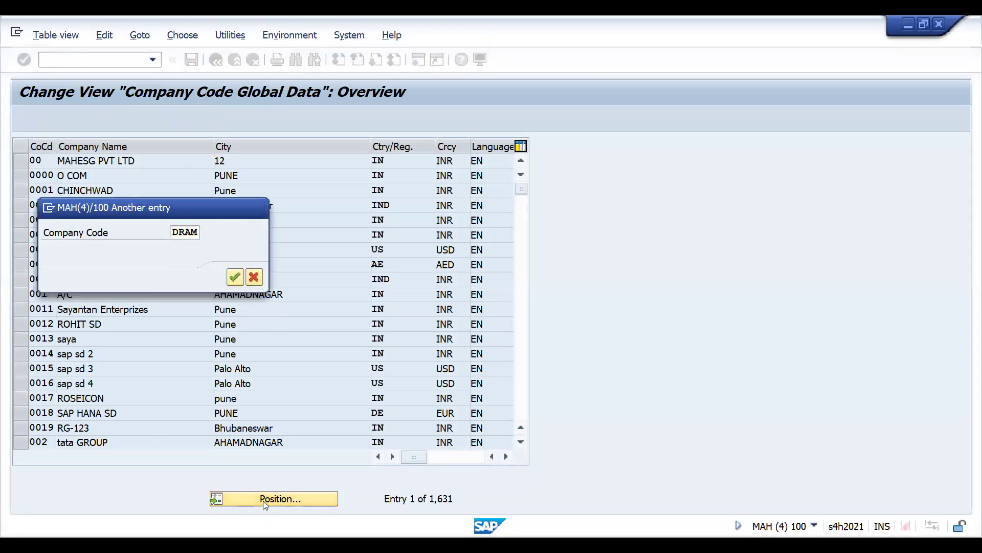
click(235, 278)
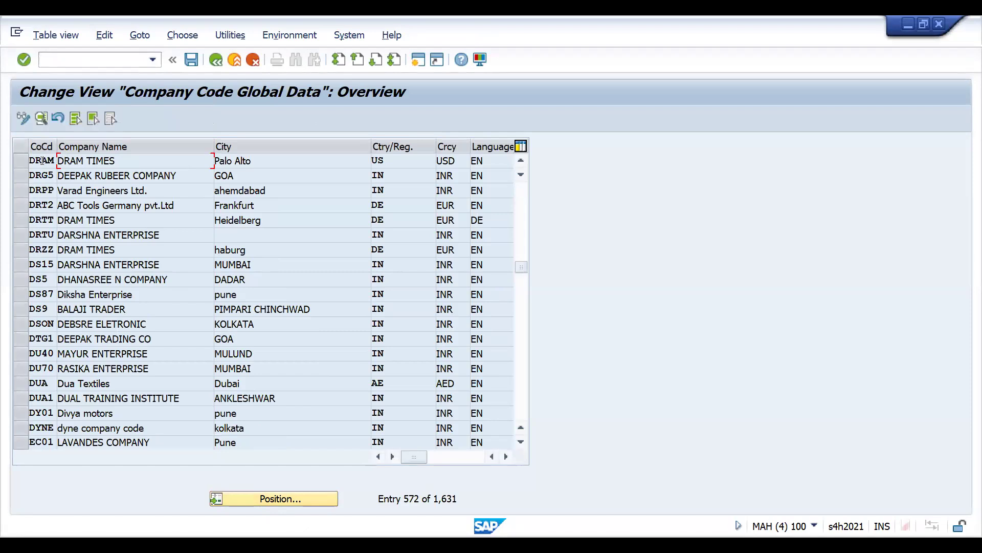
- Set DRAM's fiscal year variant to T3, save under customizing request MAHK906530, and head to VL02N
double_click(41, 161)
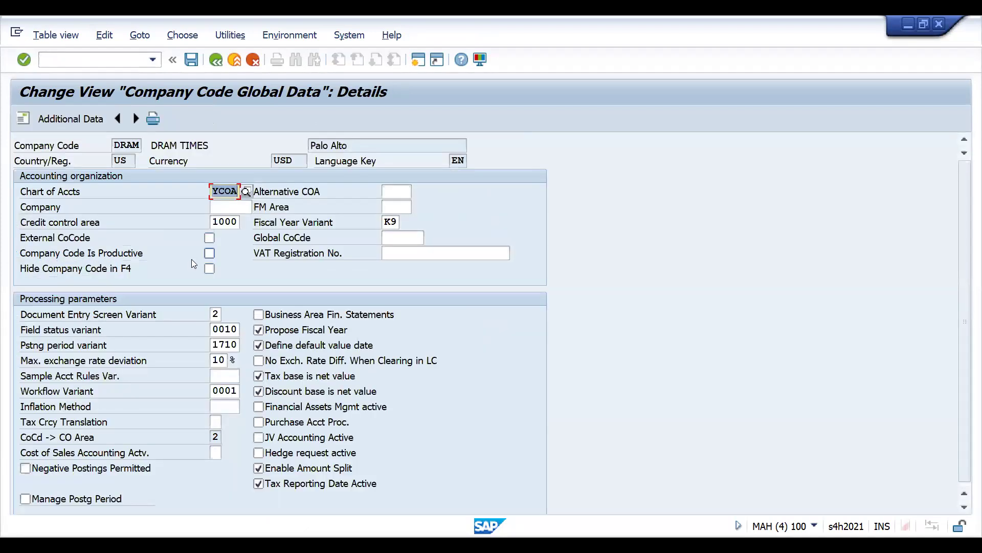
click(390, 222)
text(T3)
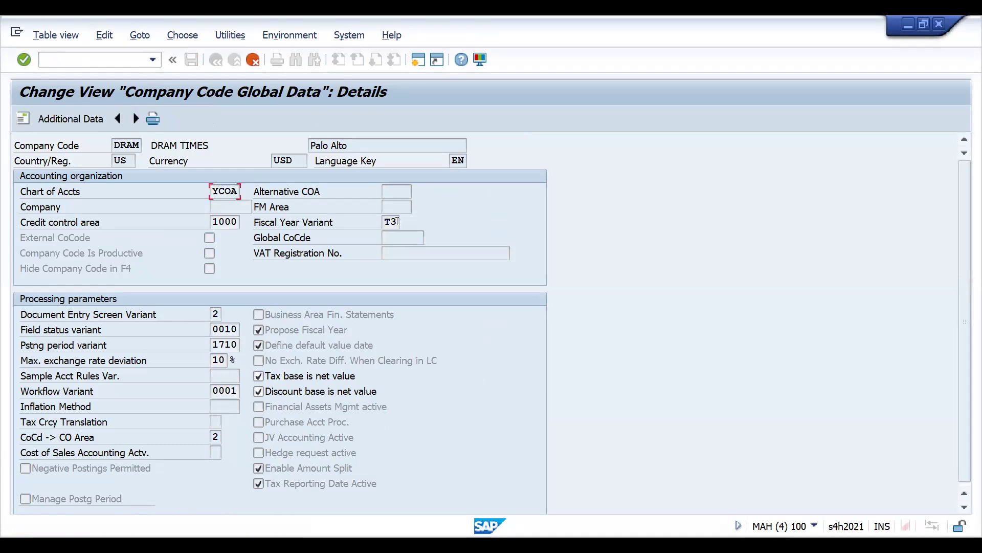
key(Enter)
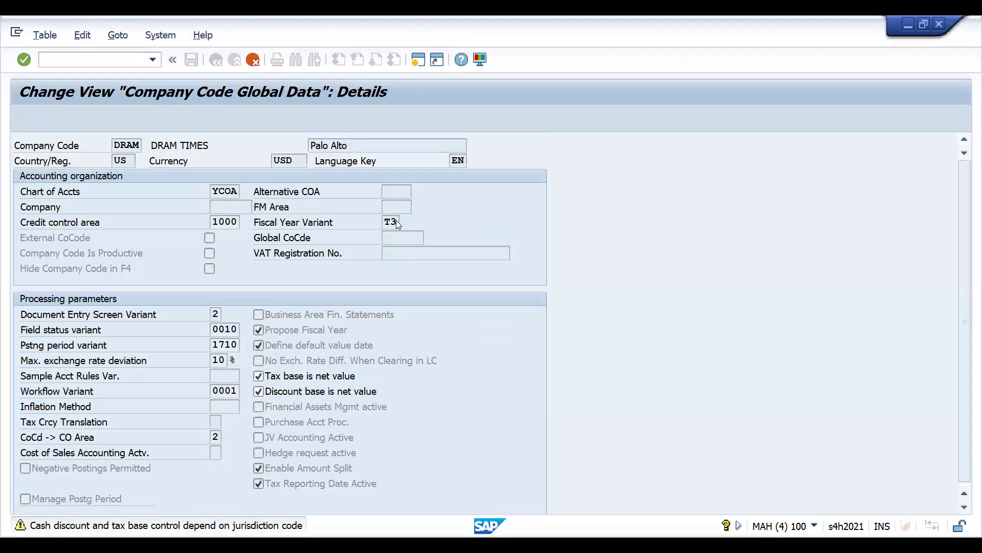
click(191, 59)
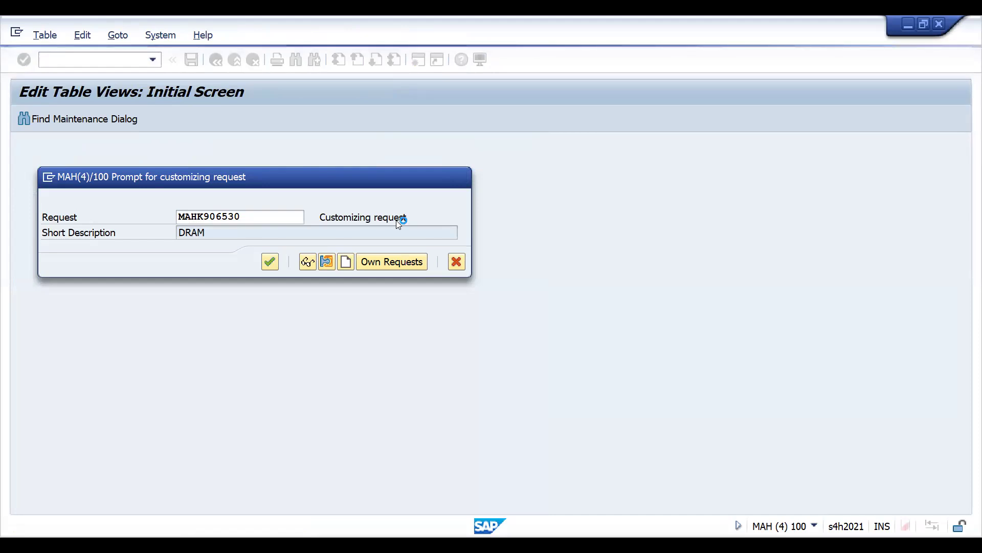
click(269, 261)
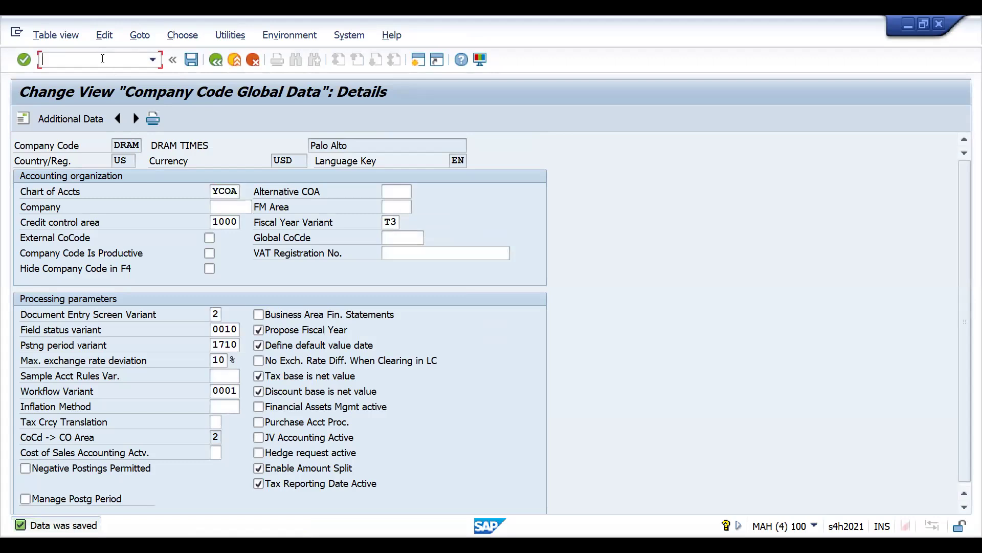
text(/NVL02N)
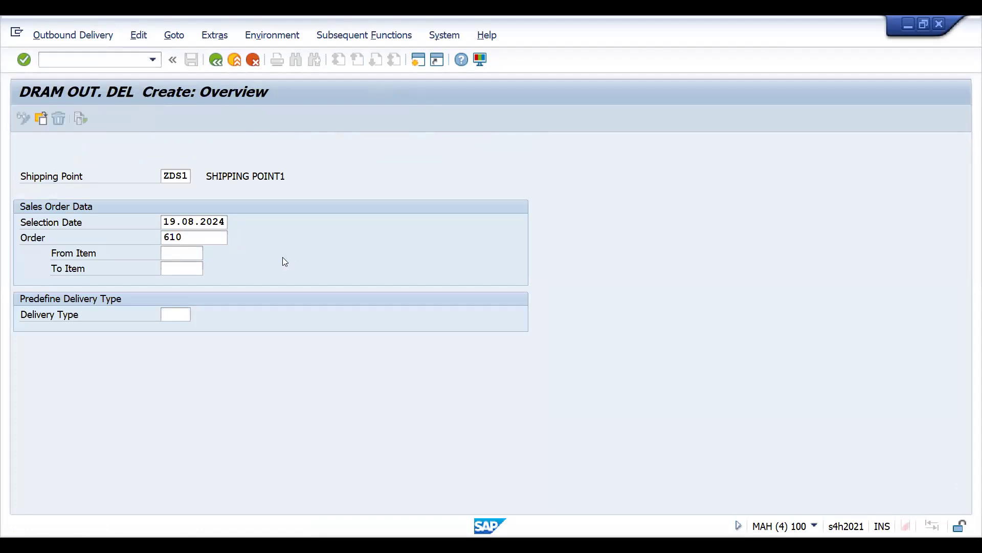
- Load order 610, pick quantity 1, retry goods issue and view the inconsistency message long text
key(Enter)
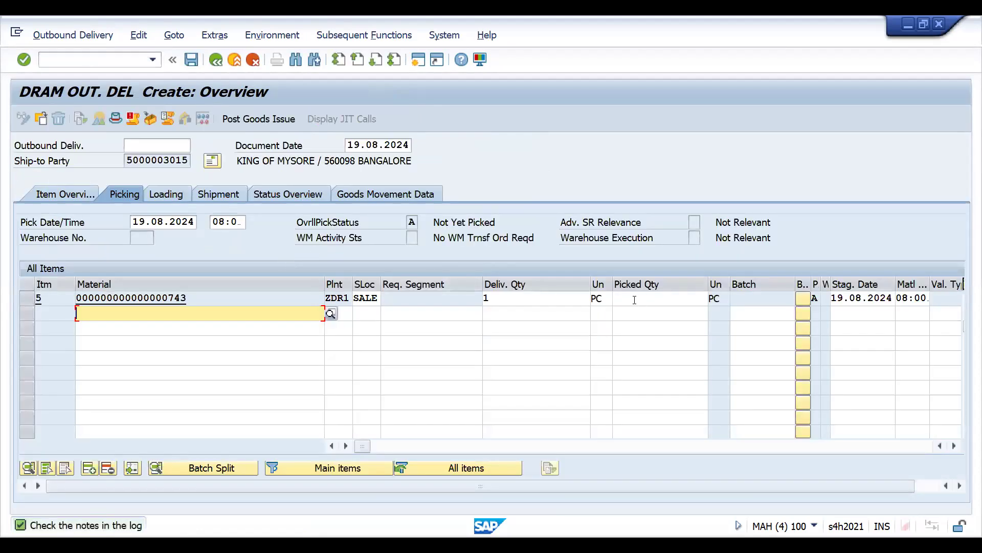
text(1)
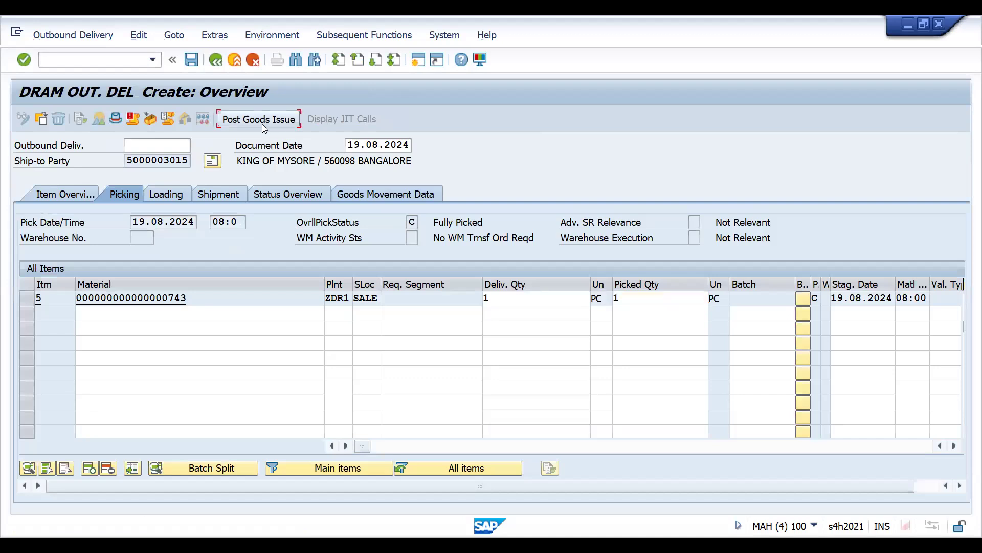
click(258, 119)
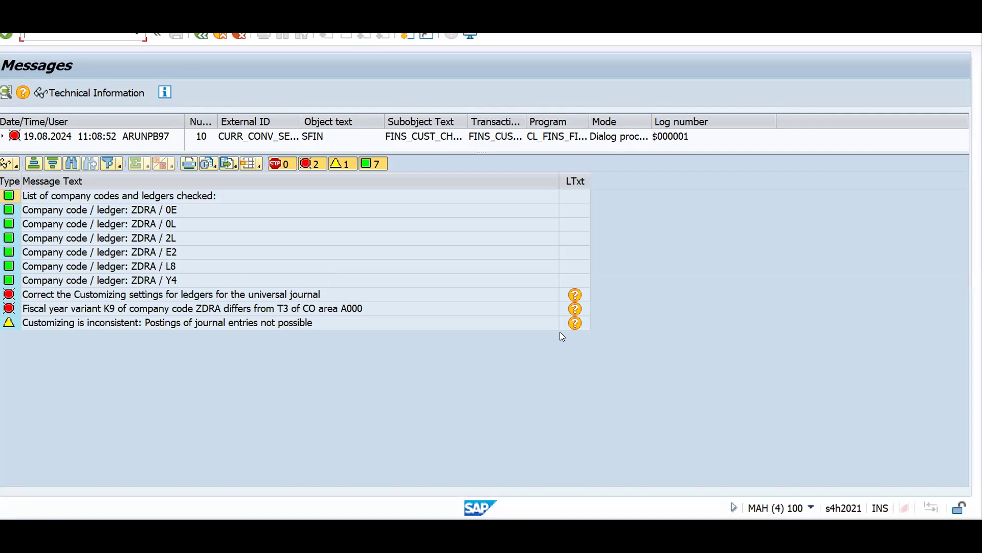
click(188, 322)
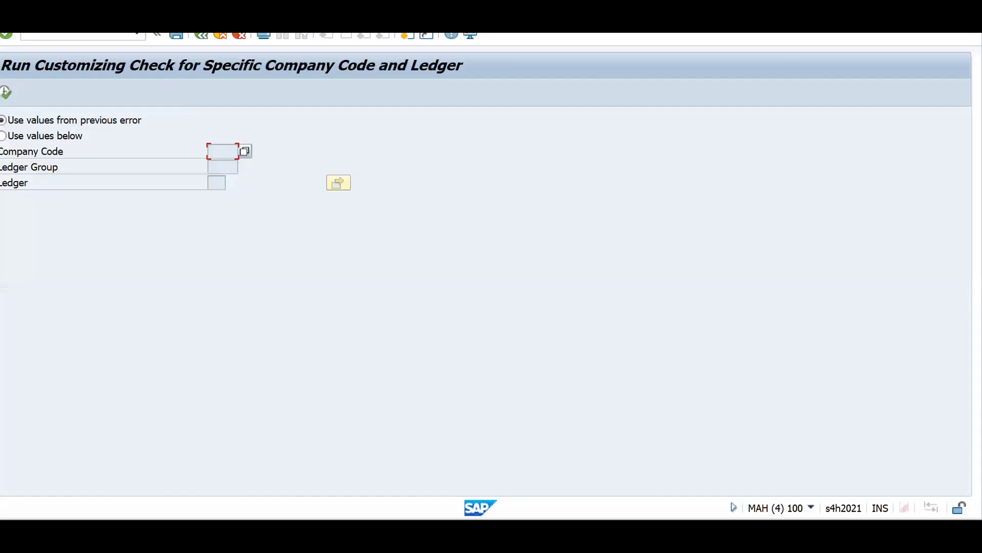
- Run the customizing check for a specific company code and ledger from the error long text
click(221, 151)
text(D)
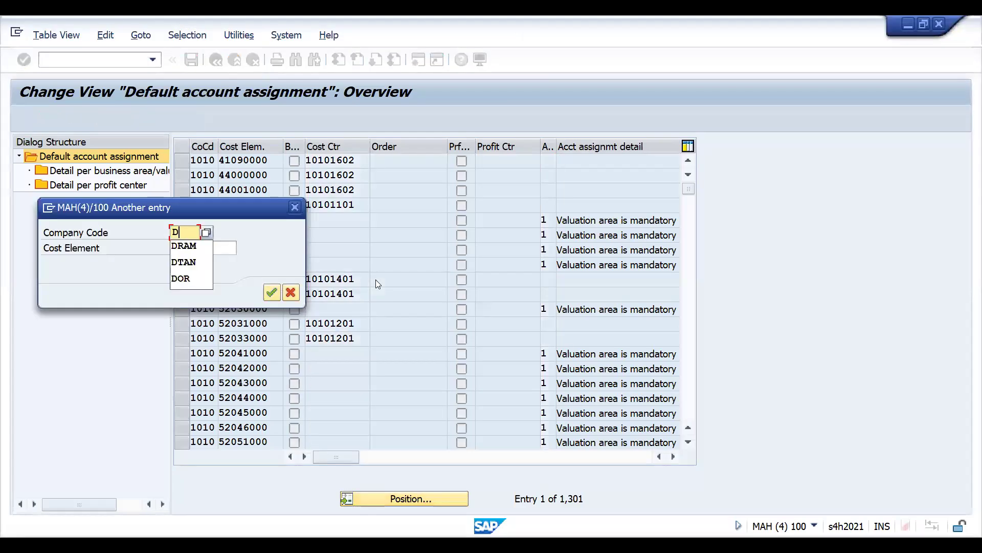
- In OKB9, assign default cost center DRAM to company code DRAM's cost element 44004000 and save under the customizing request
click(183, 244)
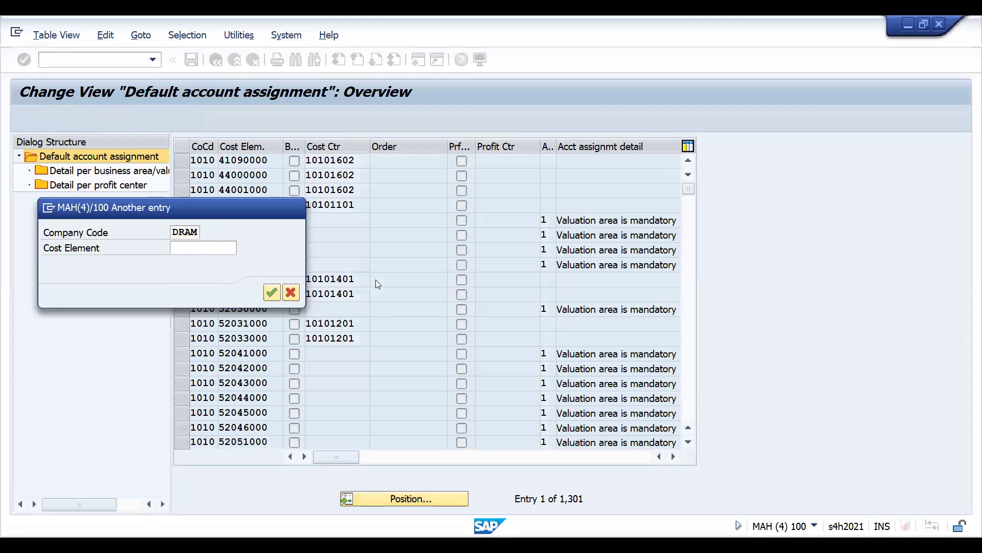
click(272, 291)
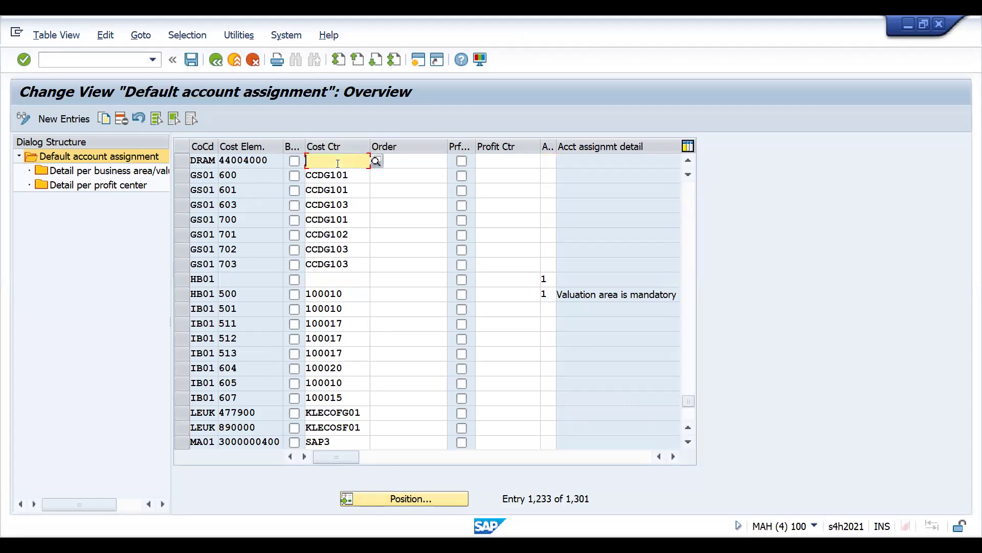
text(dram)
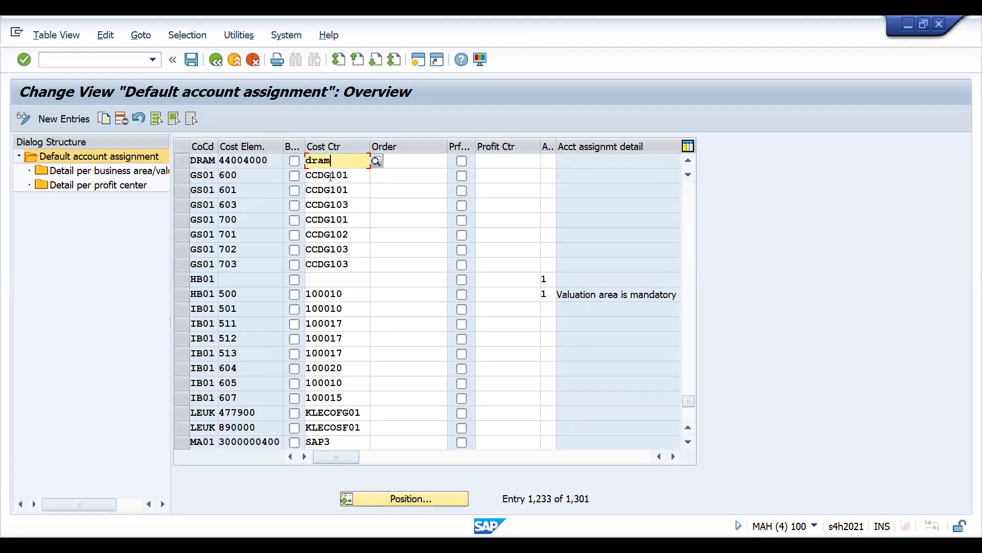
key(Enter)
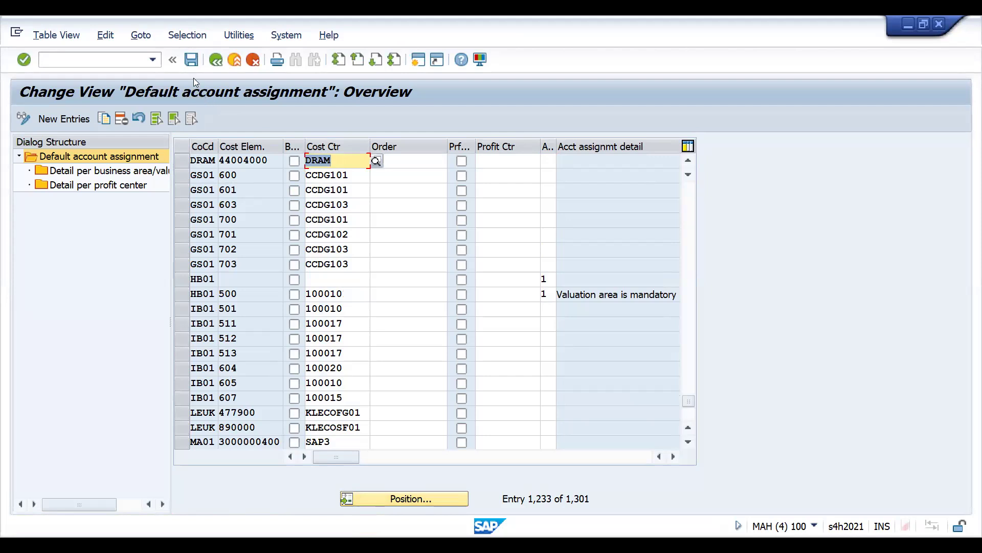
mouse_move(192, 59)
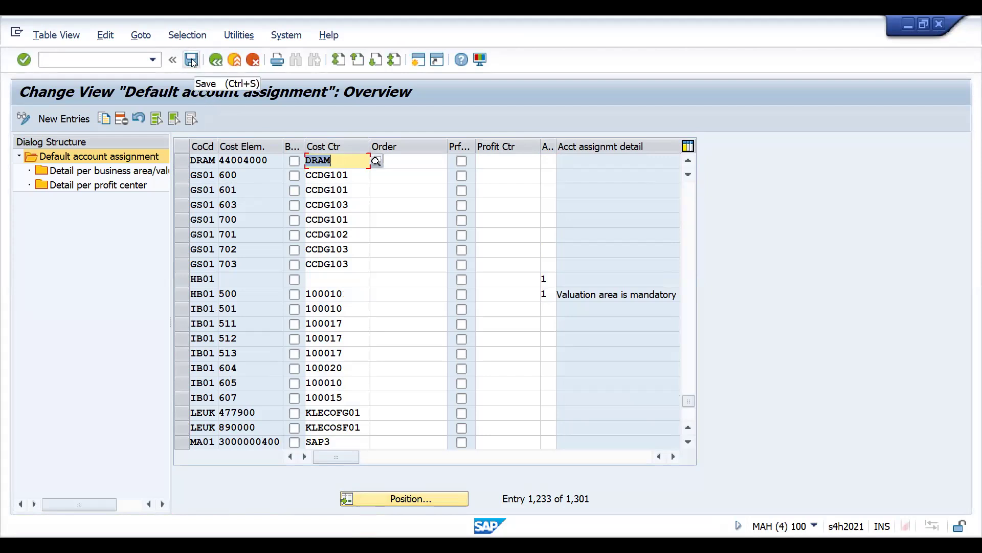
click(191, 59)
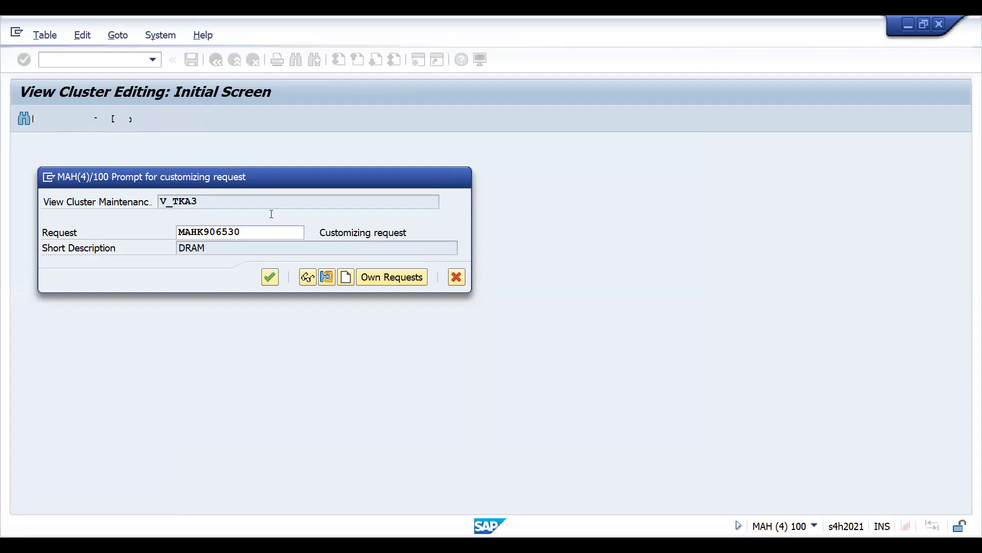
click(269, 277)
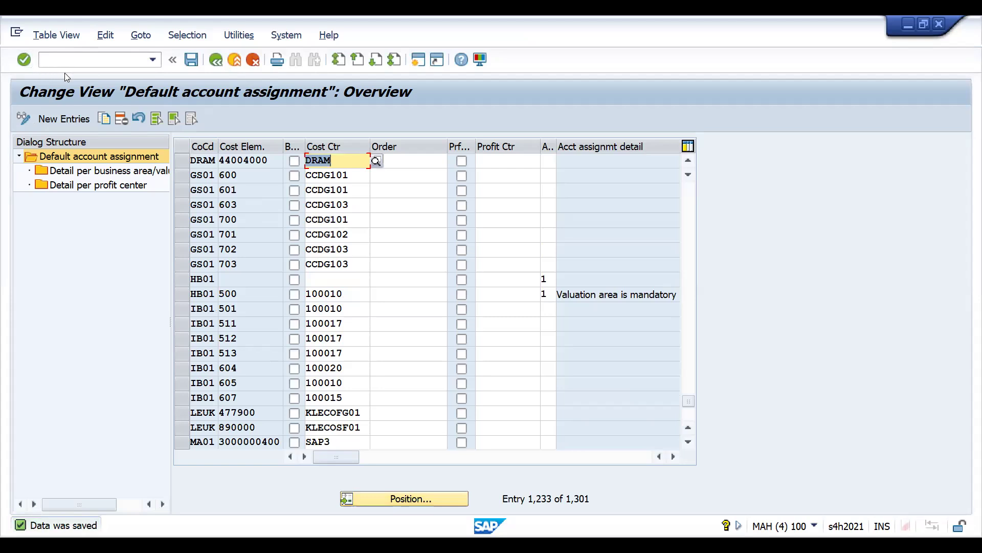
mouse_move(286, 398)
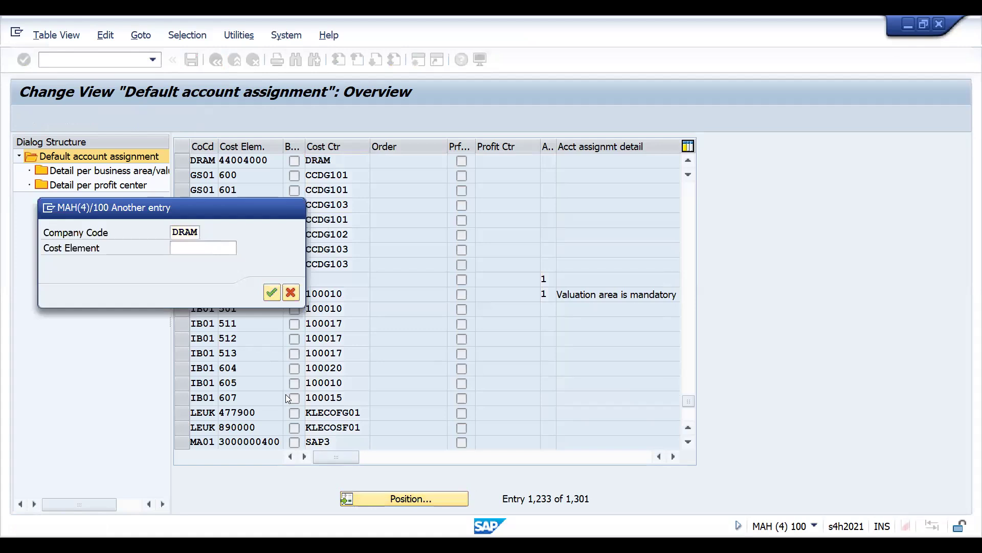
- Position the default account assignment table at company code ZDRA
click(272, 293)
text(Z)
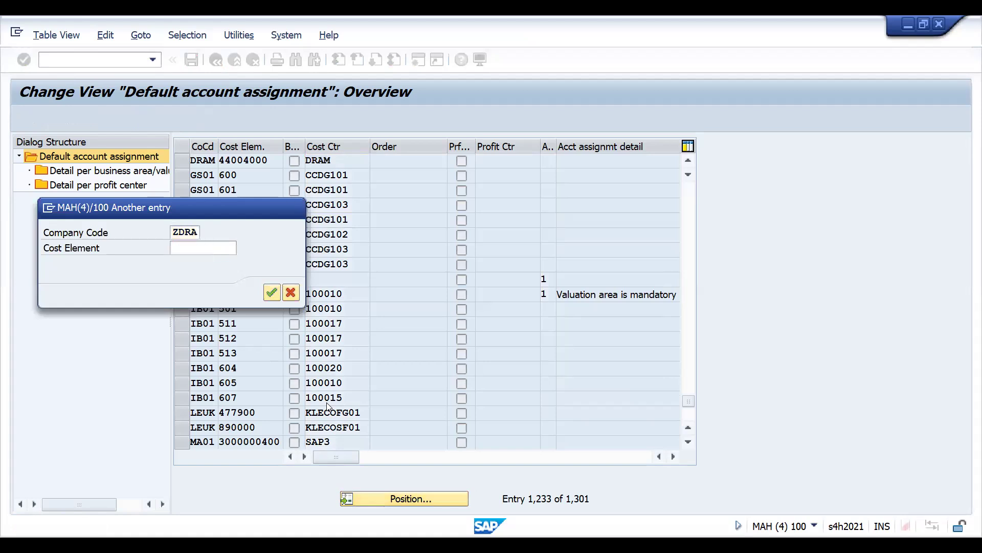
click(272, 293)
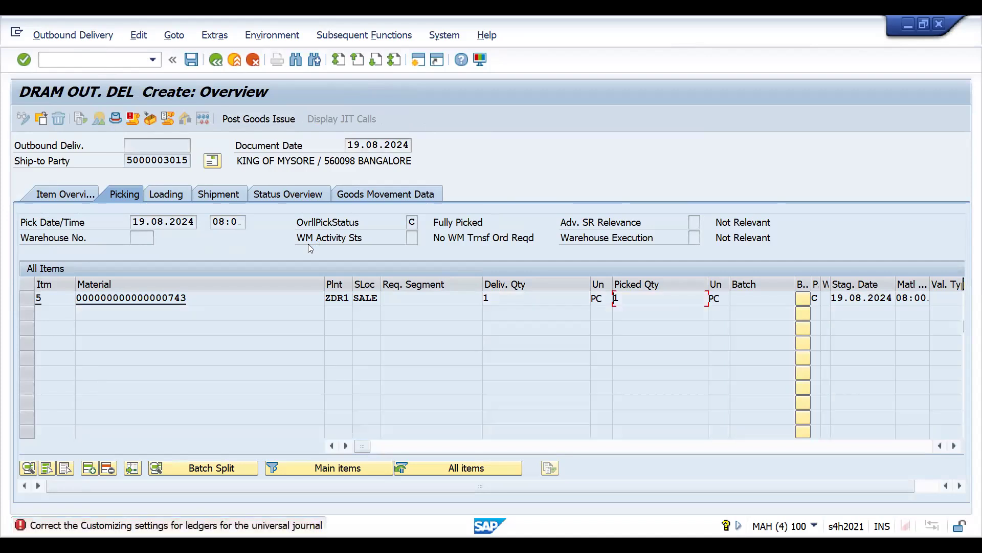
mouse_move(871, 19)
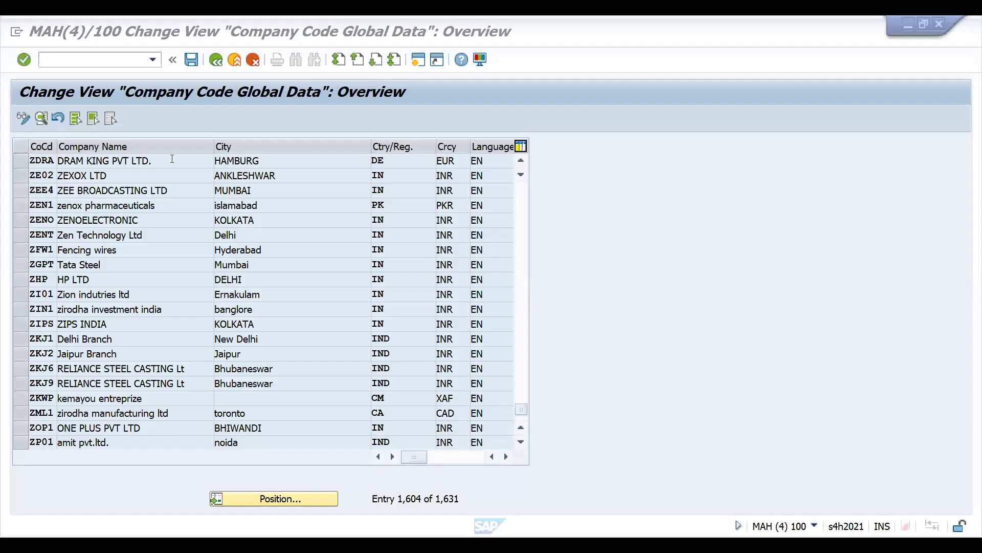
- Set ZDRA's fiscal year variant to T3, save past the existing-postings warning under the customizing request, and head to VL02
double_click(42, 160)
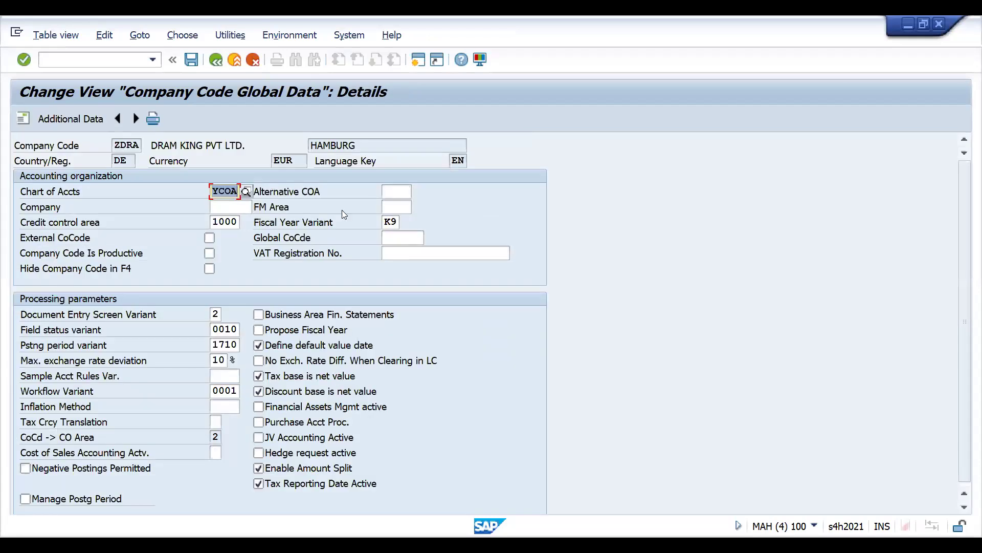
click(390, 222)
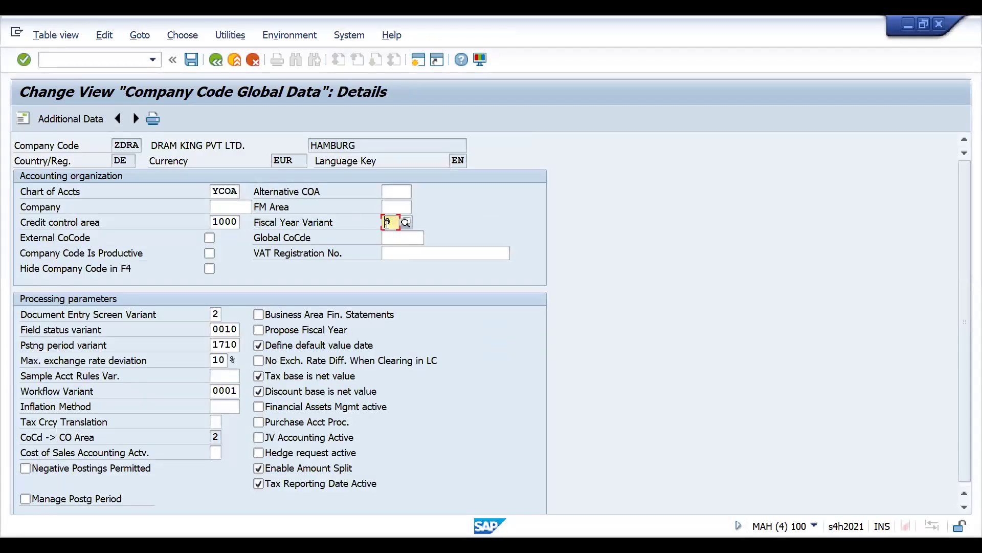
text(T3)
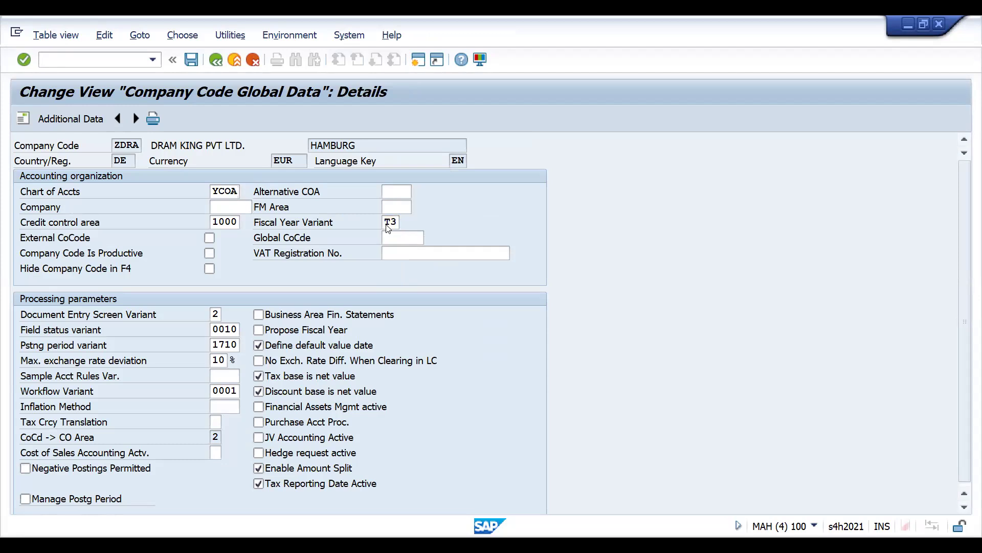
click(224, 191)
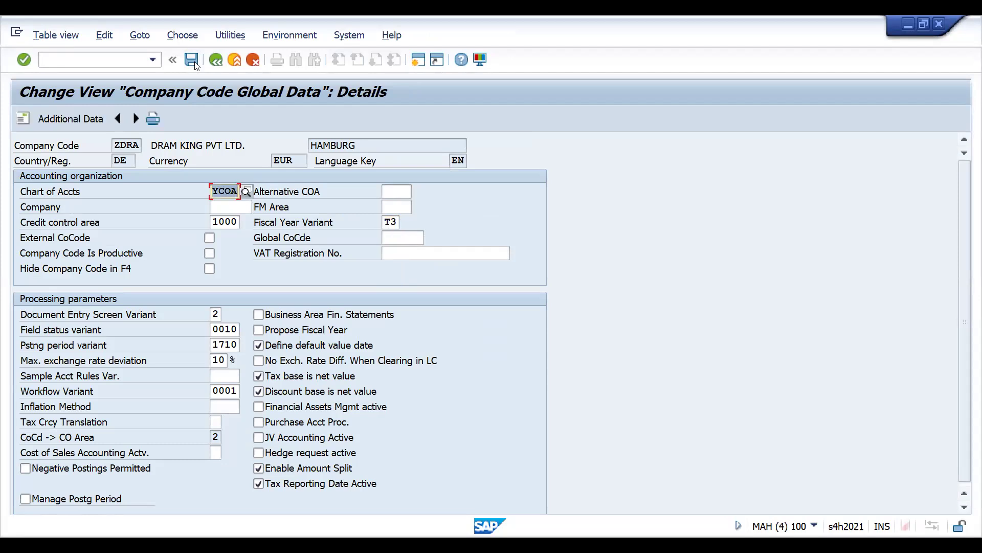
click(191, 60)
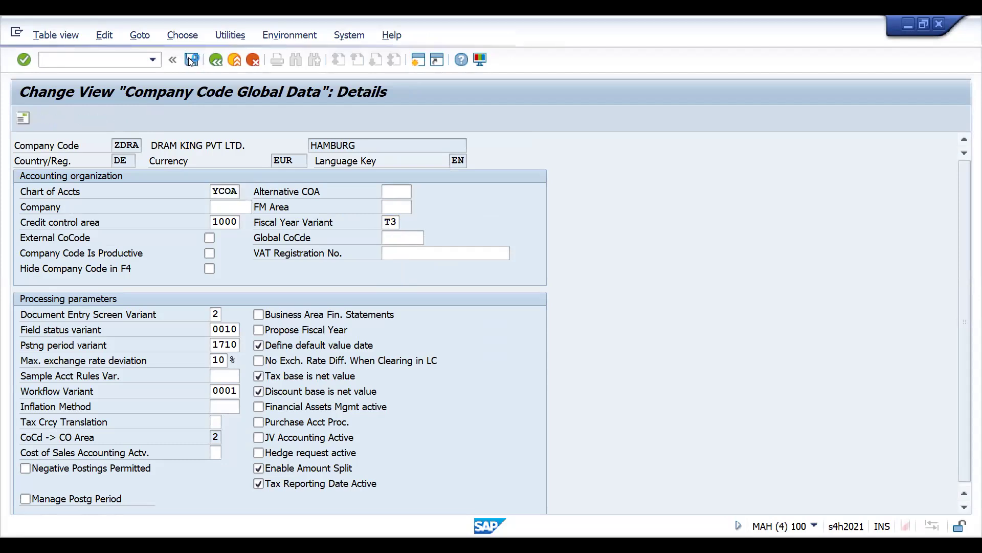
click(192, 59)
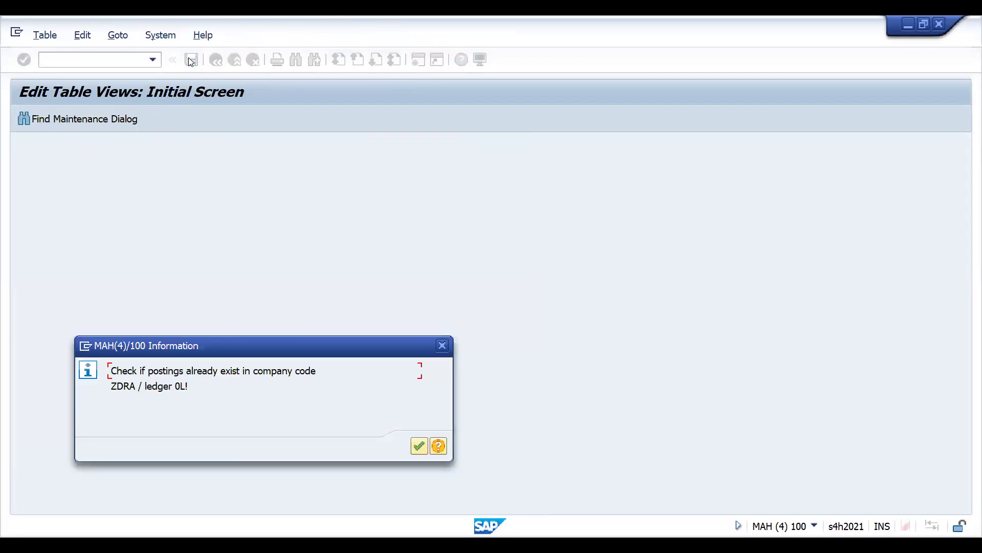
click(419, 446)
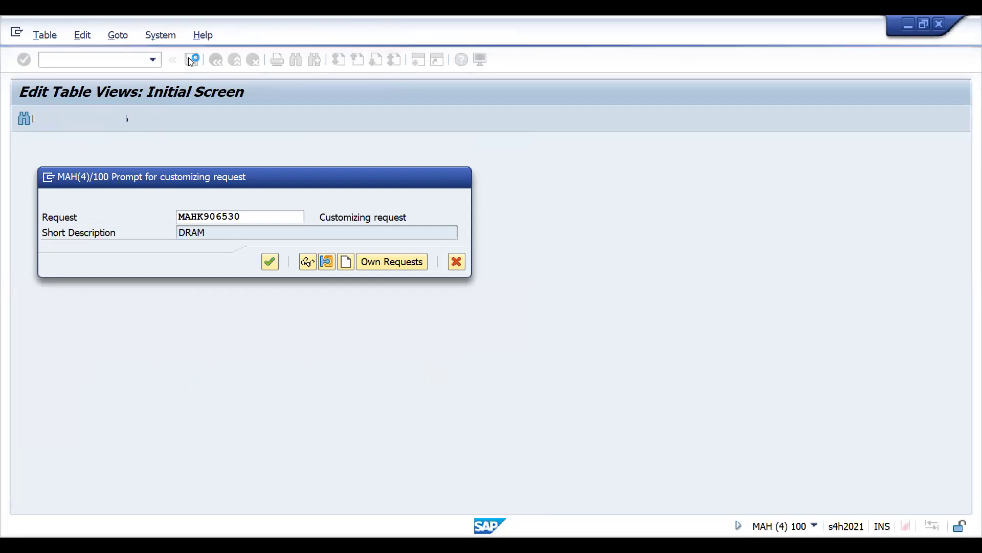
click(269, 261)
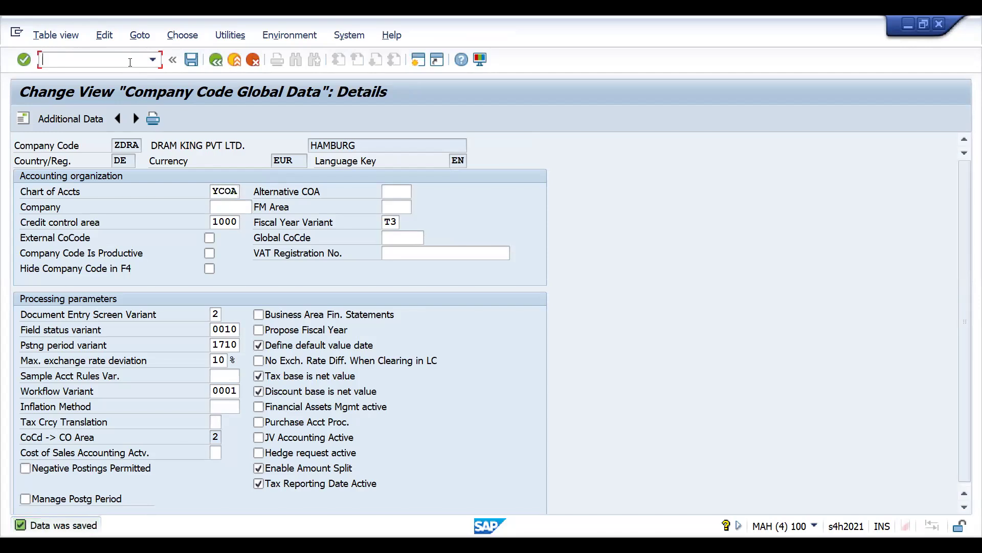
text(/NVL02)
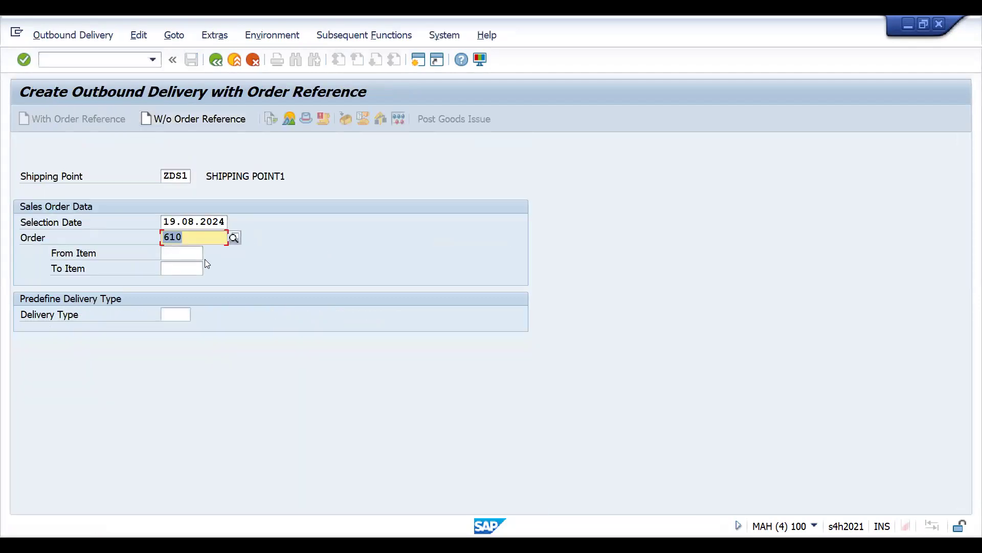
- Create the delivery for order 610, save it as 187000097, and head to billing via /NVF
key(Enter)
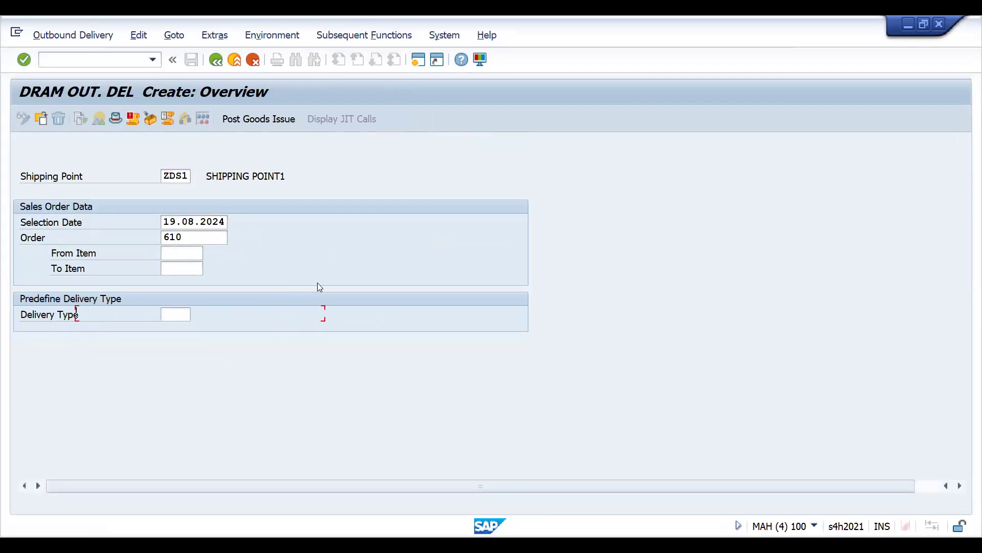
key(Enter)
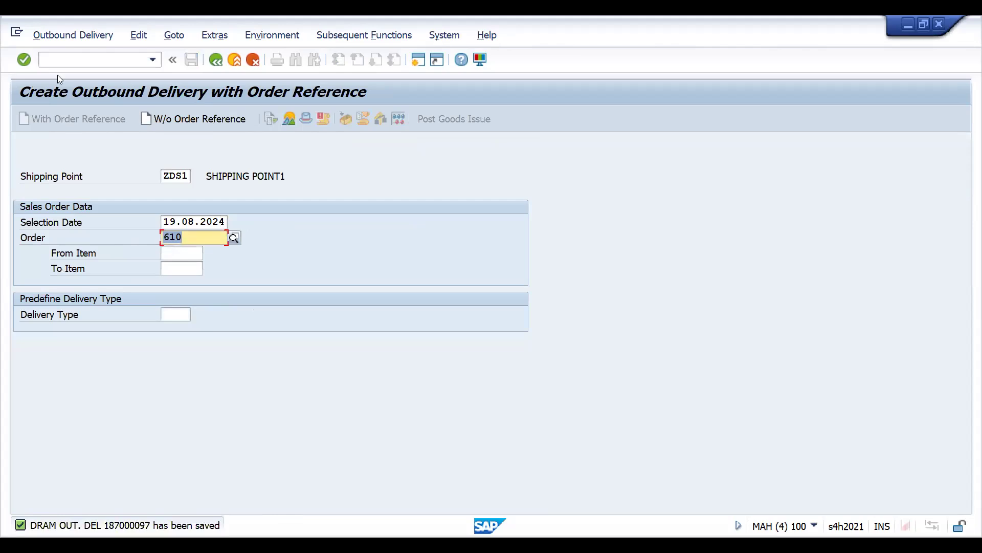
text(/NVF)
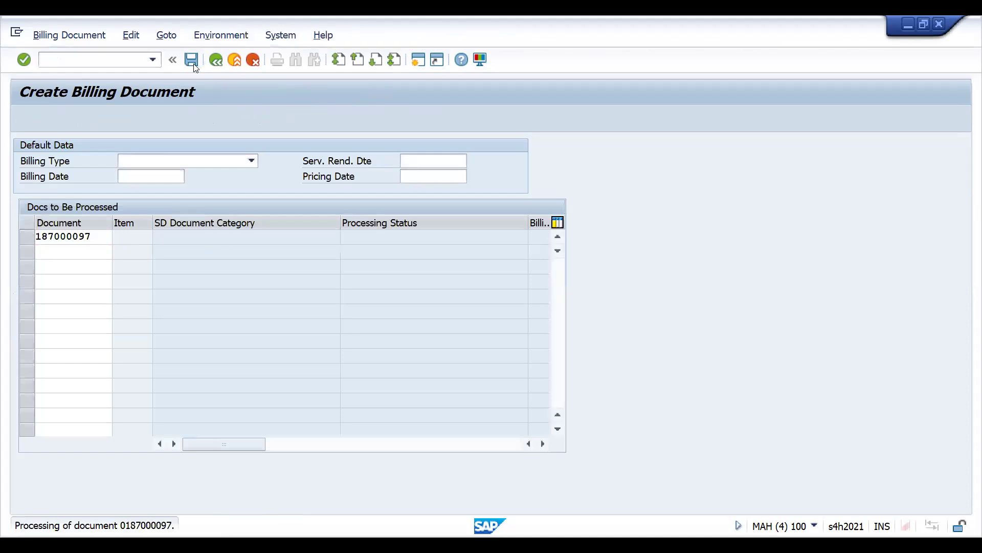
- Load billing items for delivery 187000097 and save invoice 90000206 of 90.00 EUR
click(192, 59)
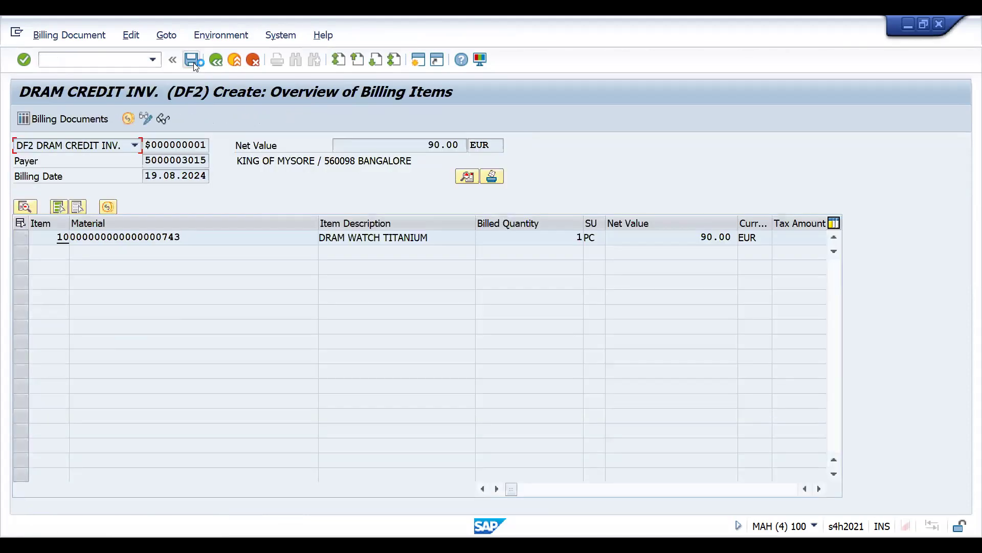
click(194, 59)
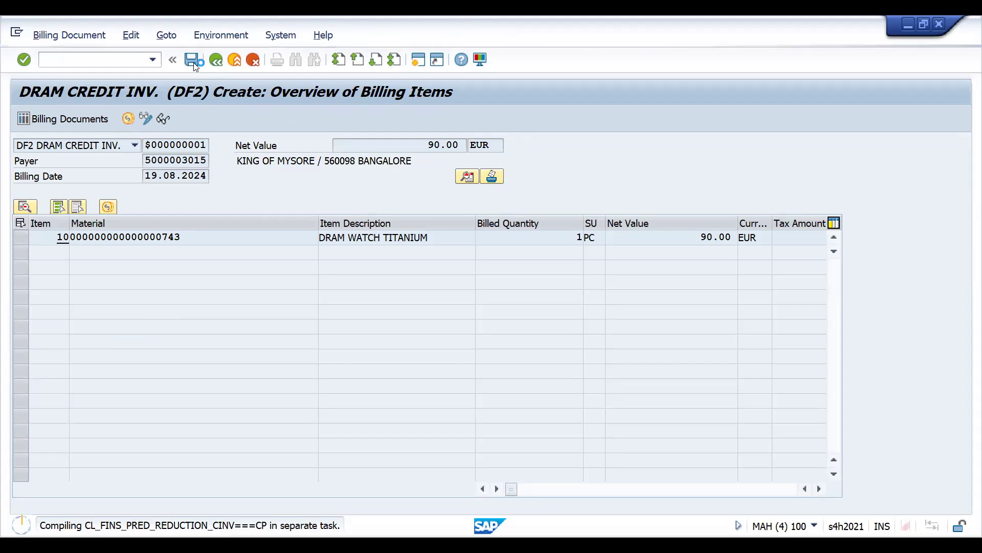
click(194, 60)
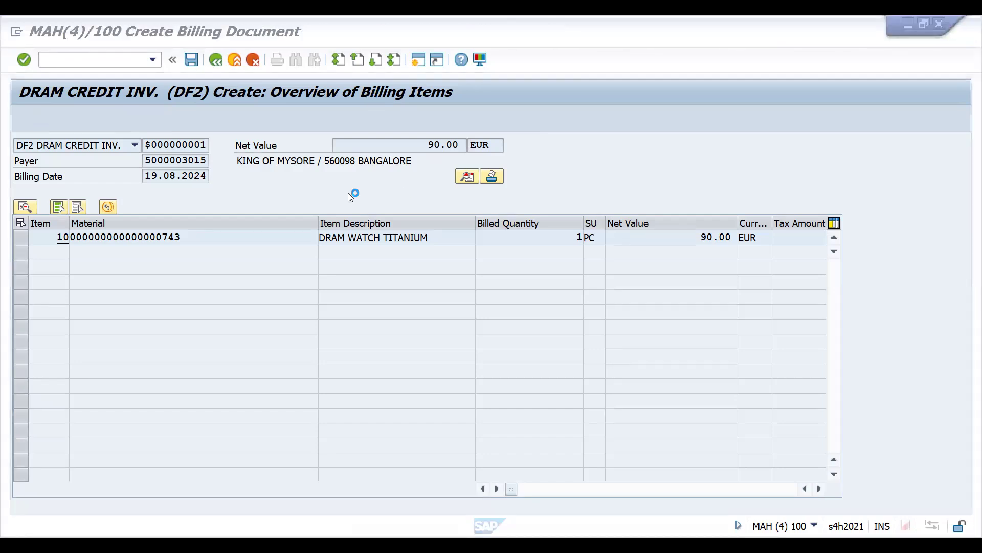
click(191, 60)
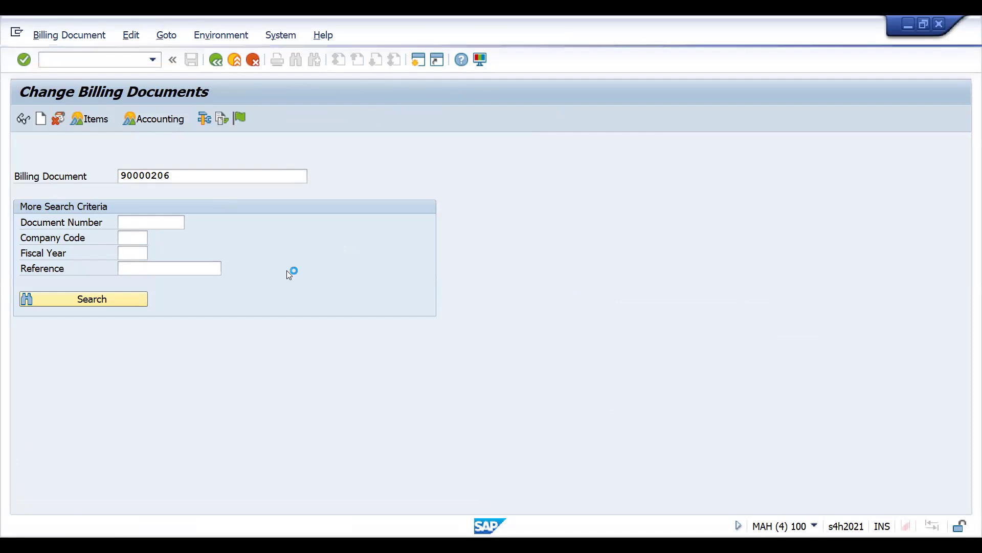
click(160, 119)
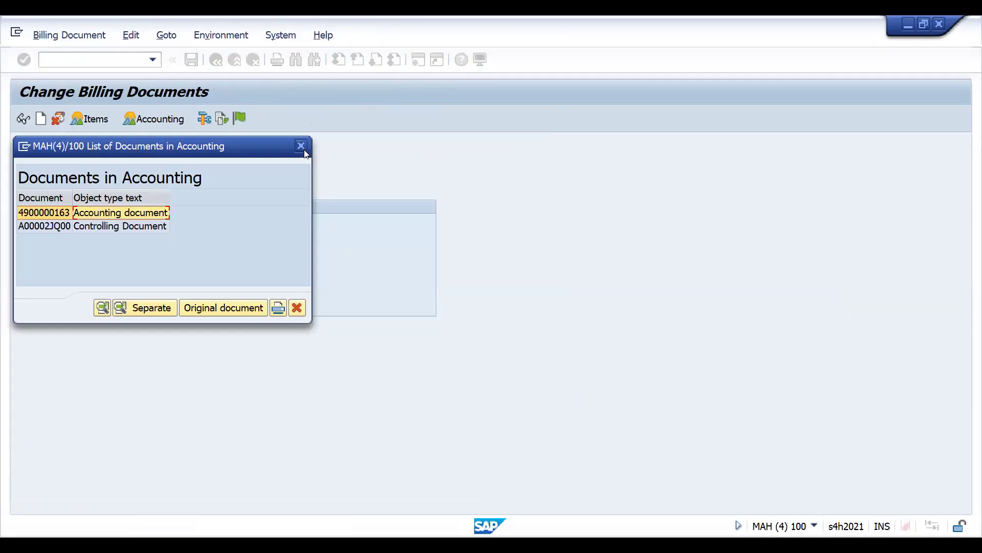
click(301, 145)
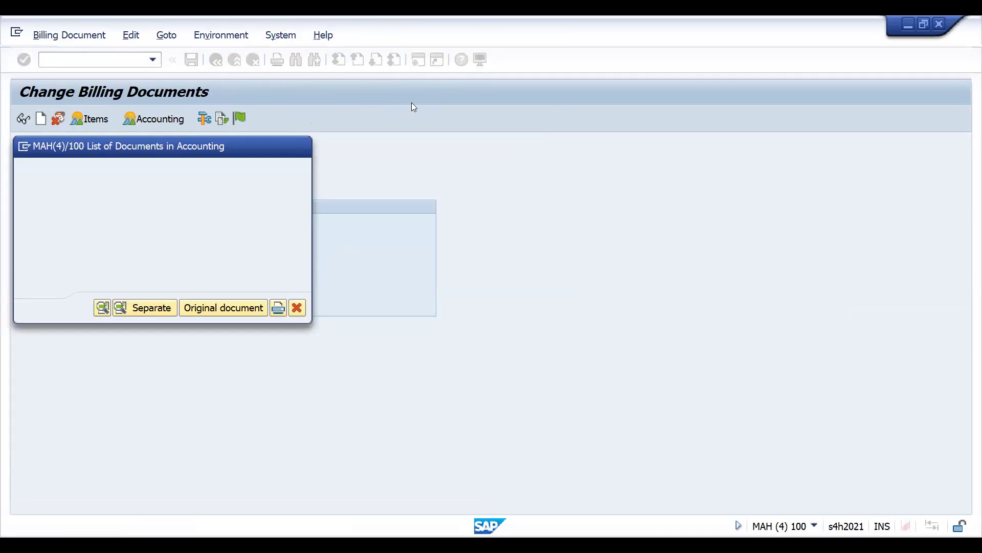
click(296, 308)
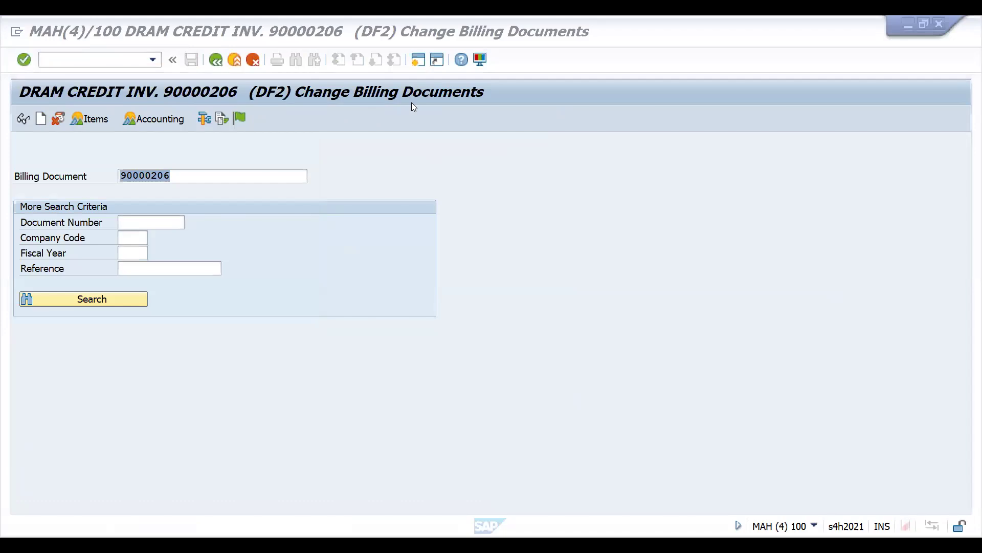